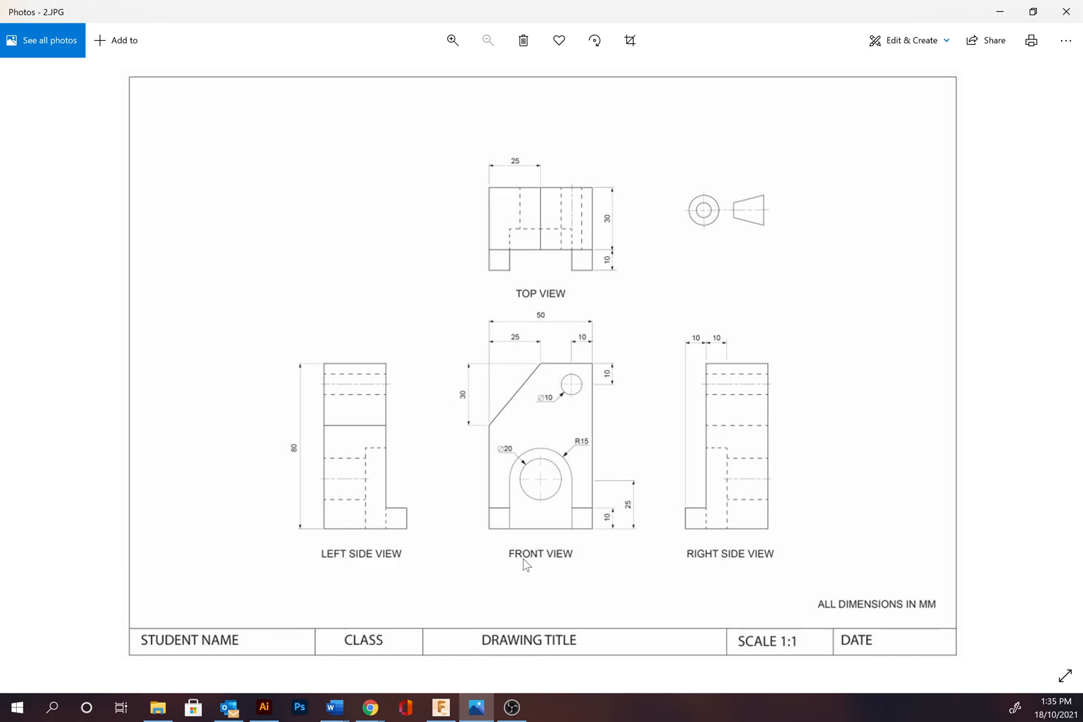
pyautogui.moveTo(349, 401)
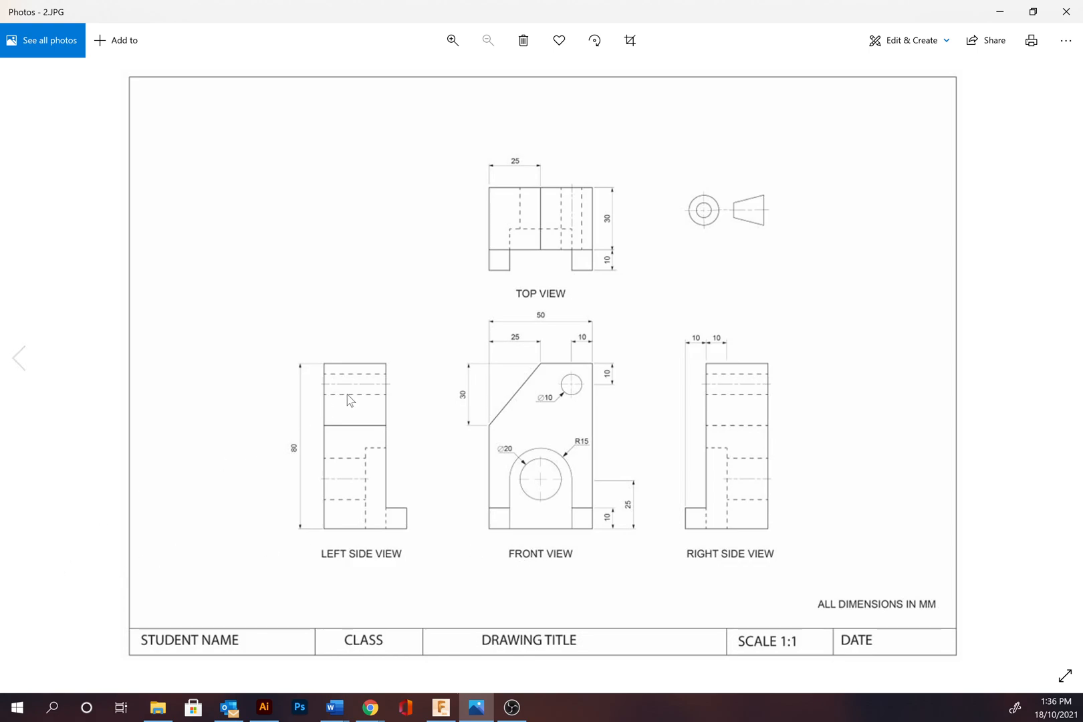
pyautogui.moveTo(510, 317)
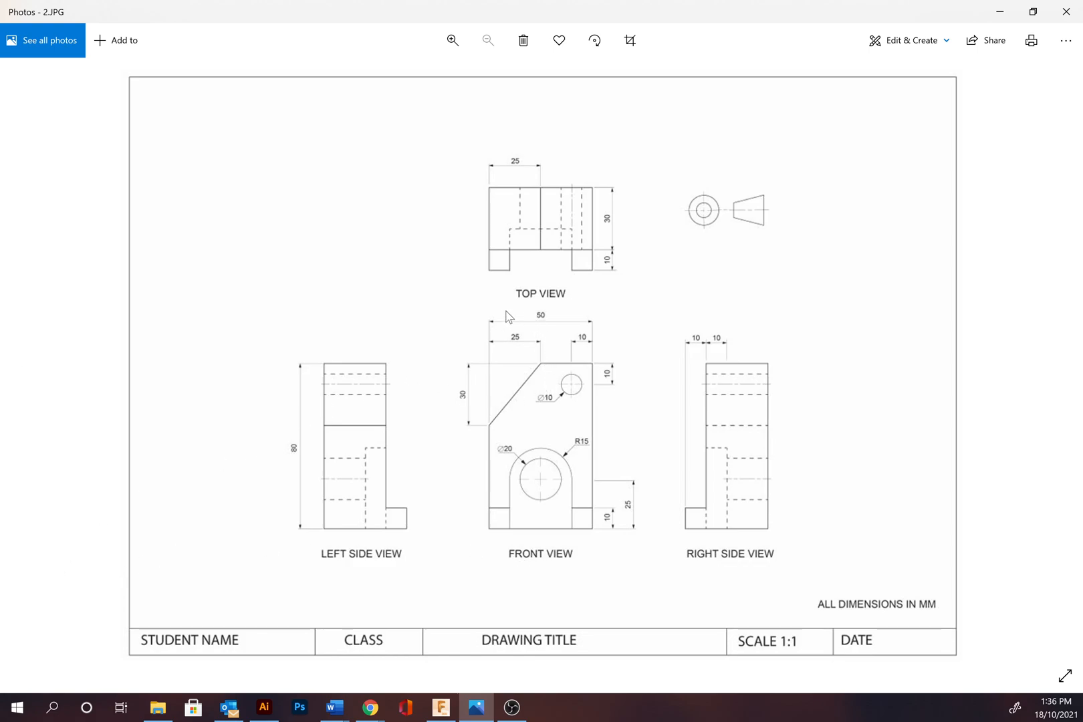
pyautogui.moveTo(456, 365)
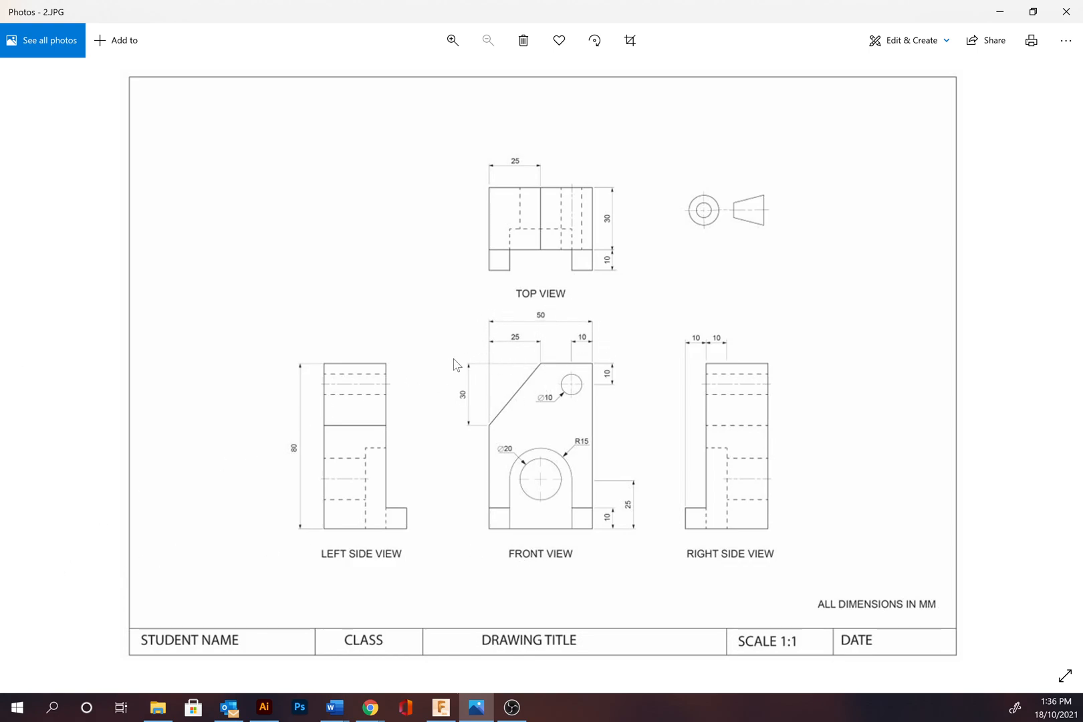
pyautogui.moveTo(371, 379)
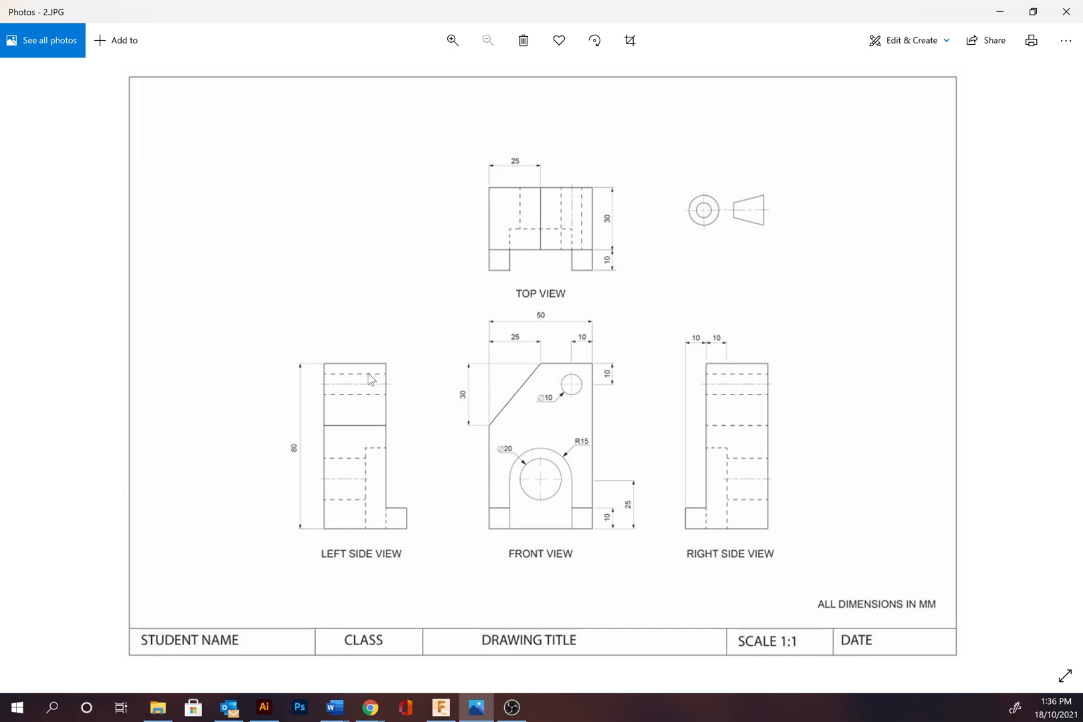
pyautogui.moveTo(365, 389)
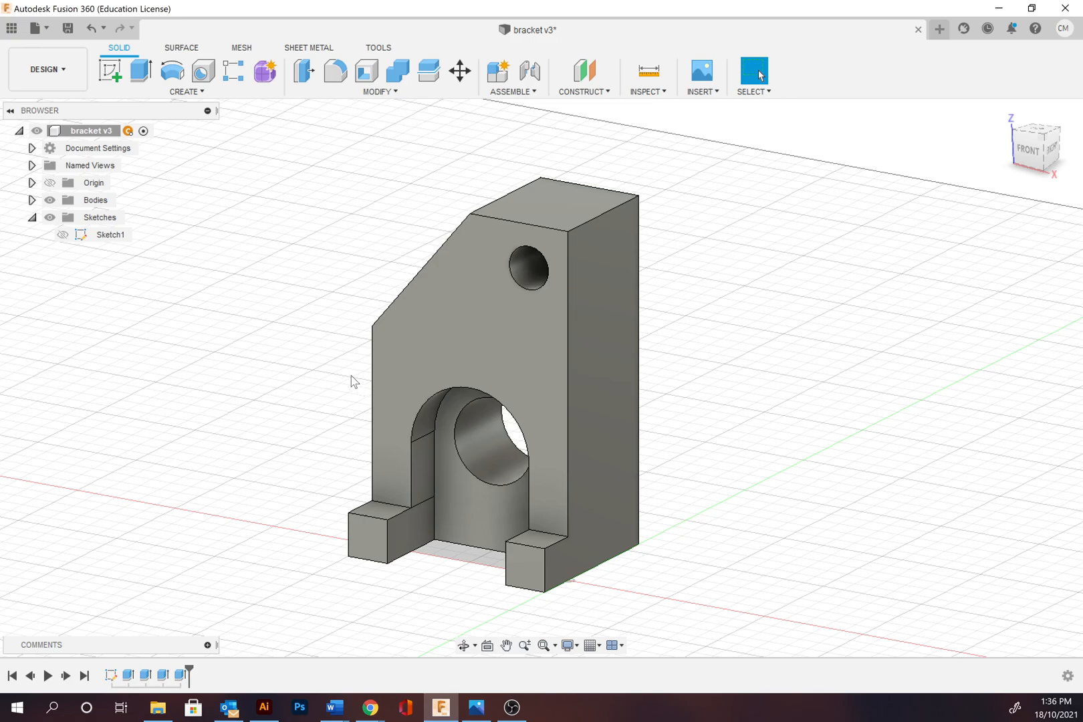
pyautogui.moveTo(110, 71)
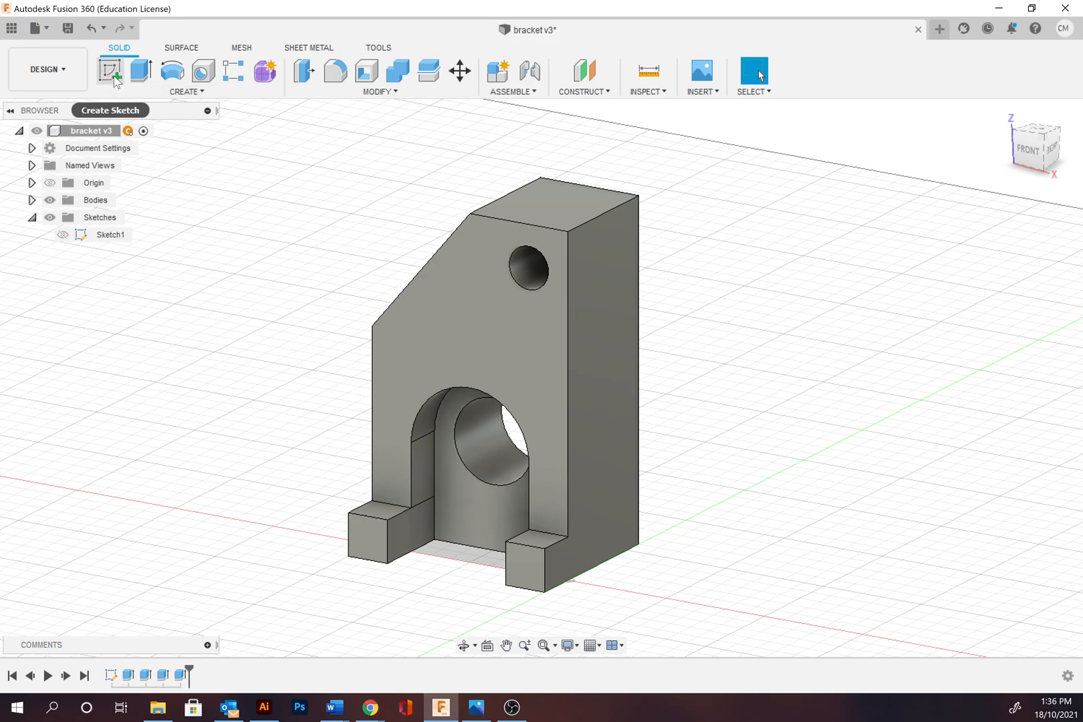
pyautogui.moveTo(109, 71)
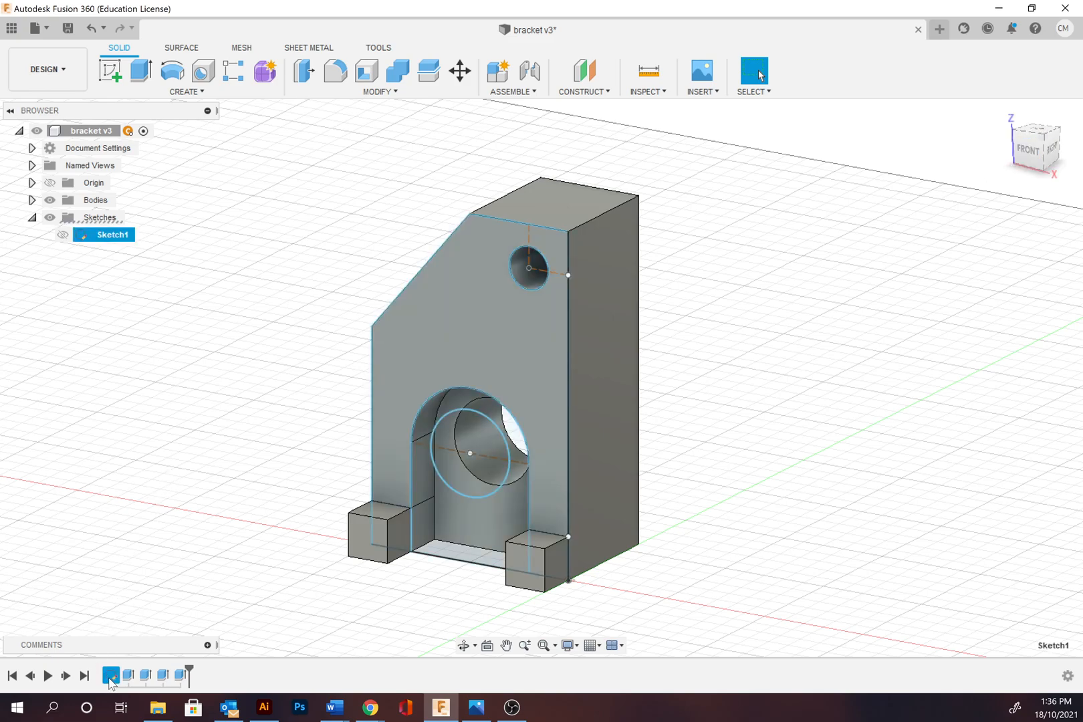
# Reopen Sketch1 for editing to show the dimensioned bracket profile with both holes.
pyautogui.rightClick(115, 234)
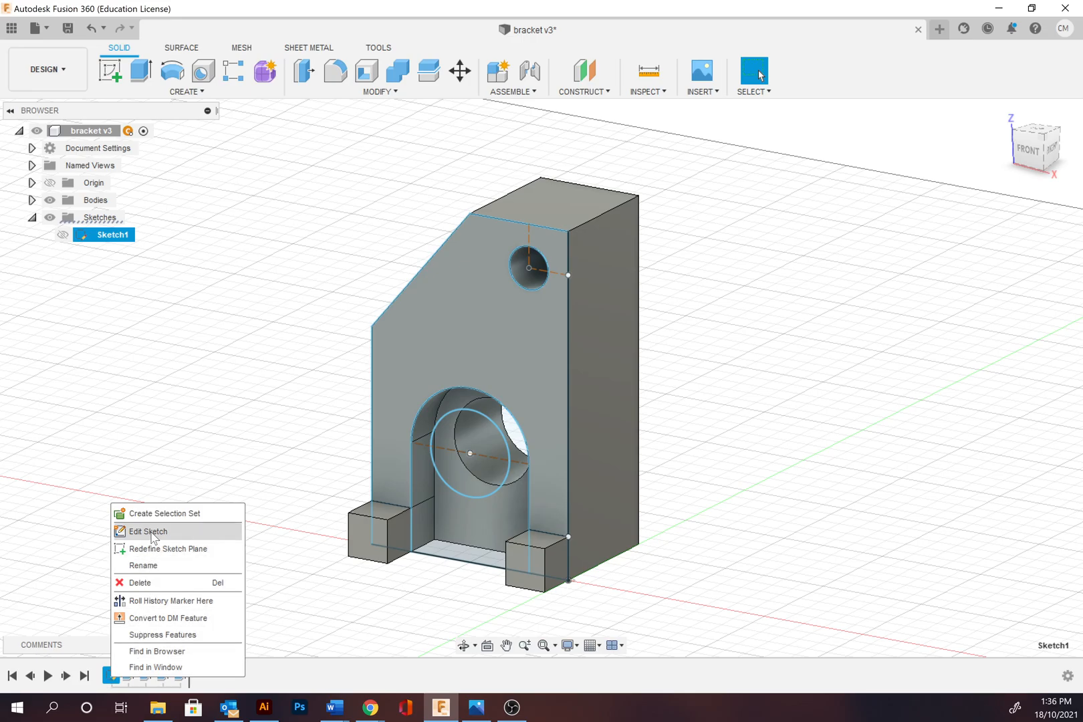
pyautogui.click(146, 531)
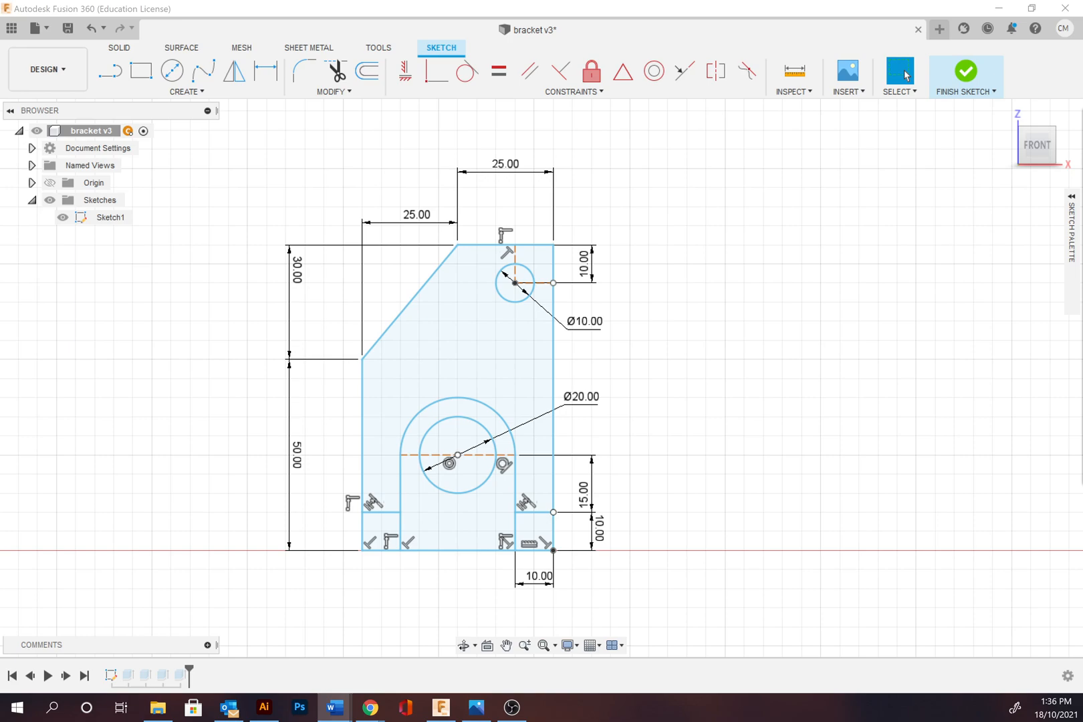
pyautogui.click(595, 532)
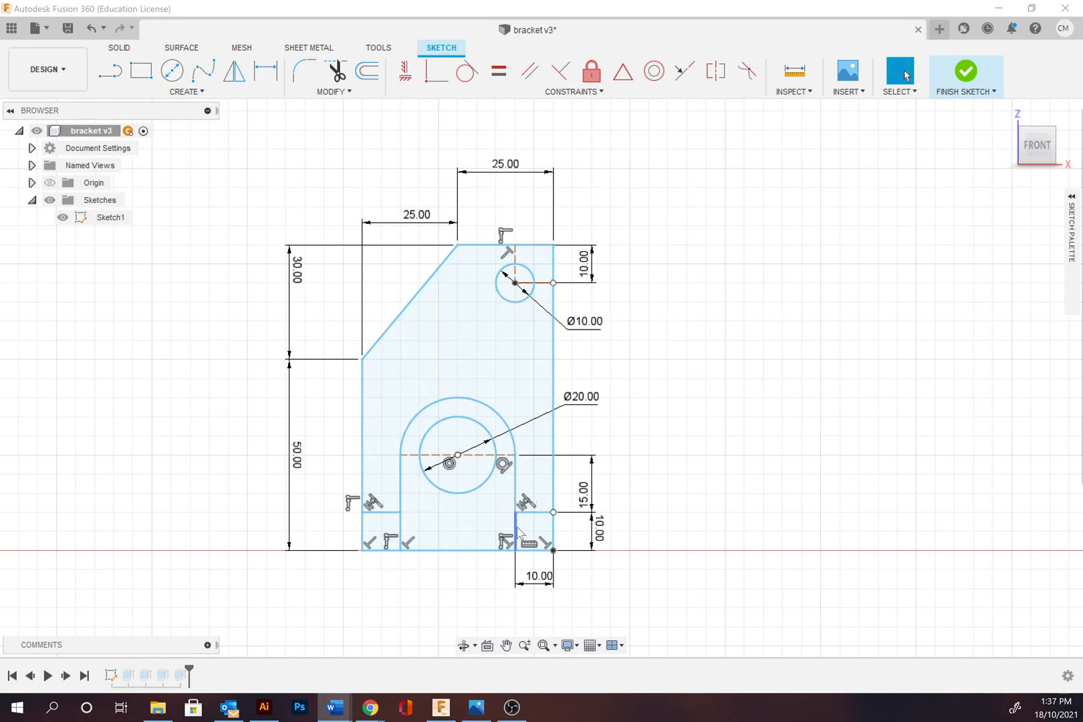
pyautogui.click(484, 428)
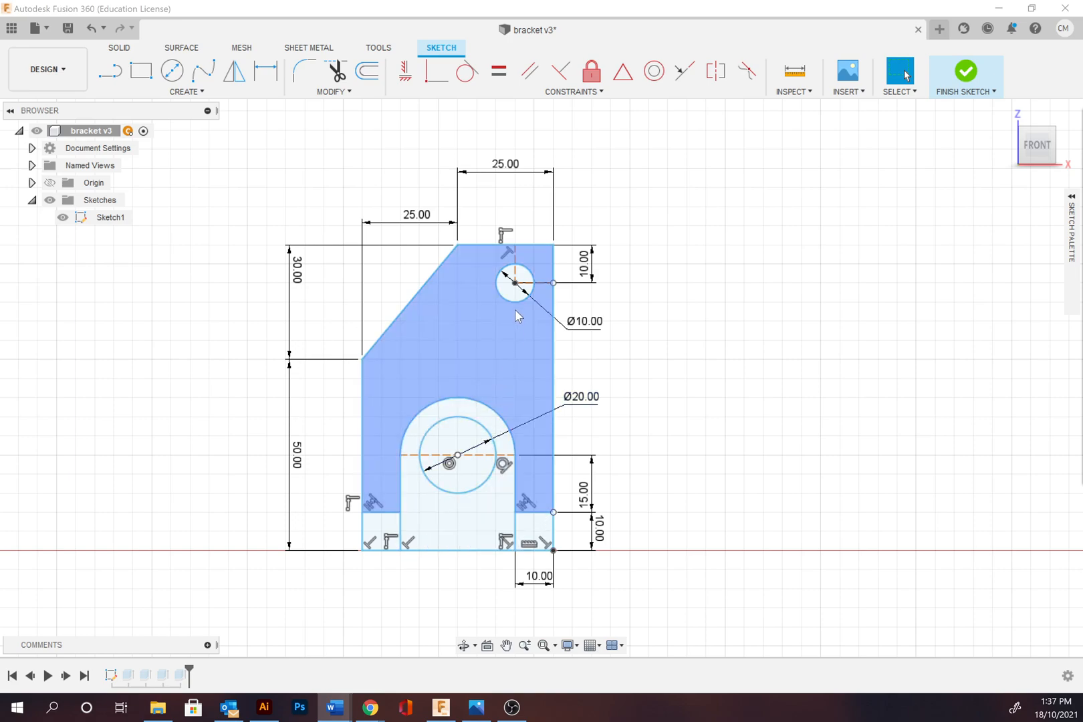
pyautogui.click(513, 283)
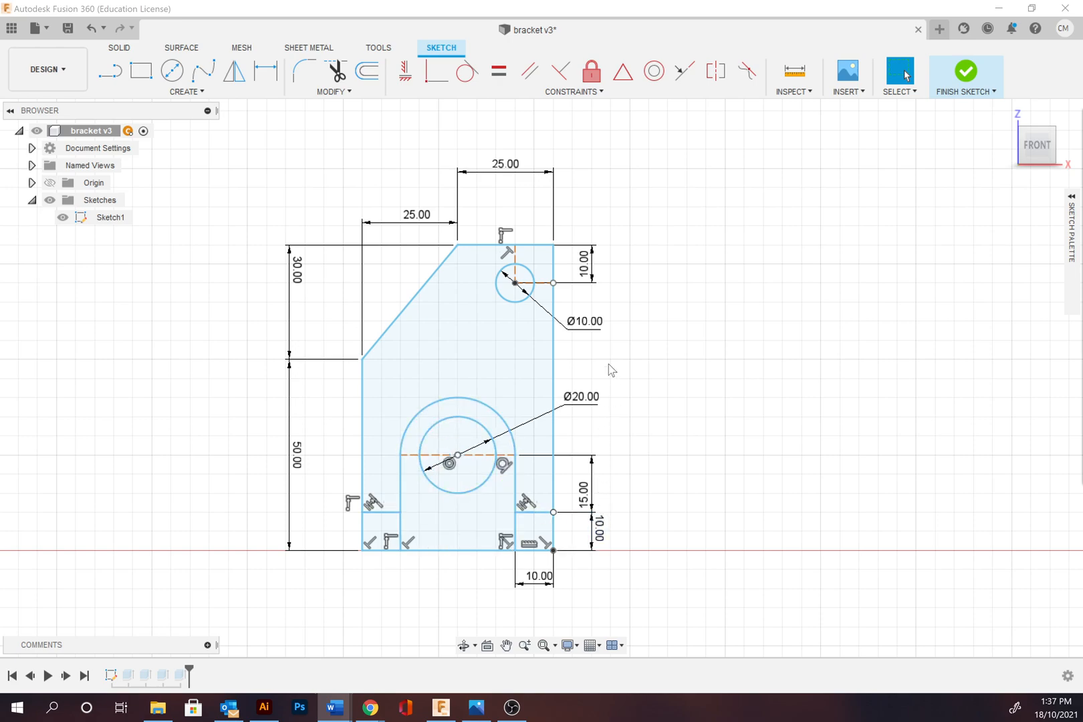
pyautogui.moveTo(315, 299)
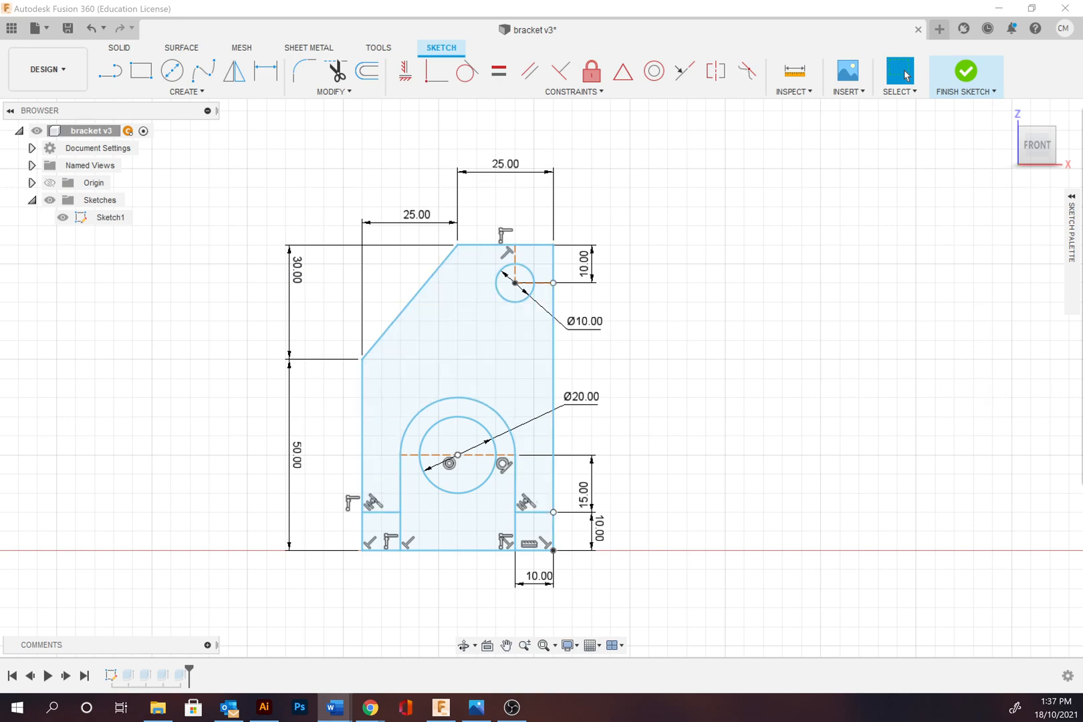
pyautogui.moveTo(135, 169)
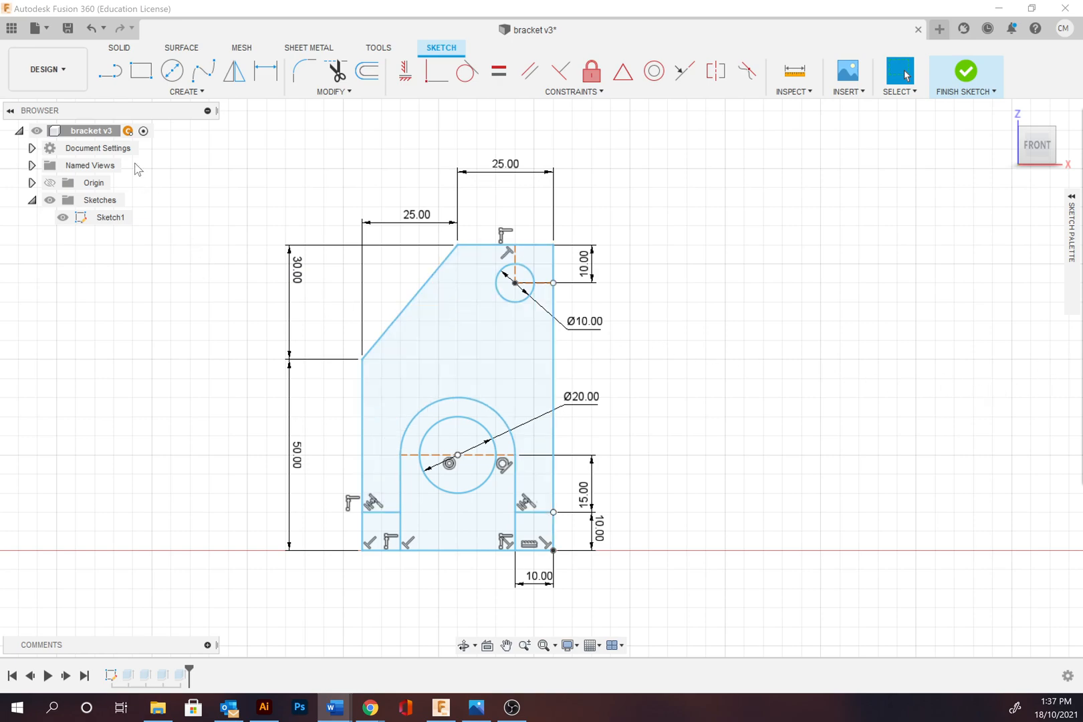
pyautogui.moveTo(203, 141)
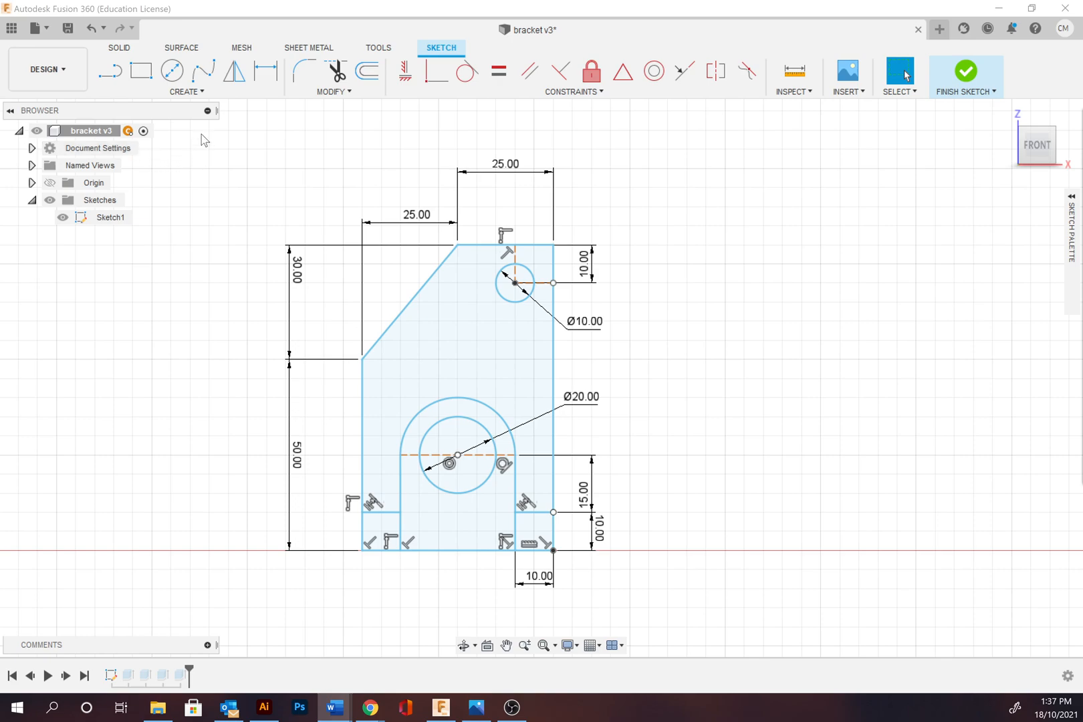
pyautogui.moveTo(132, 56)
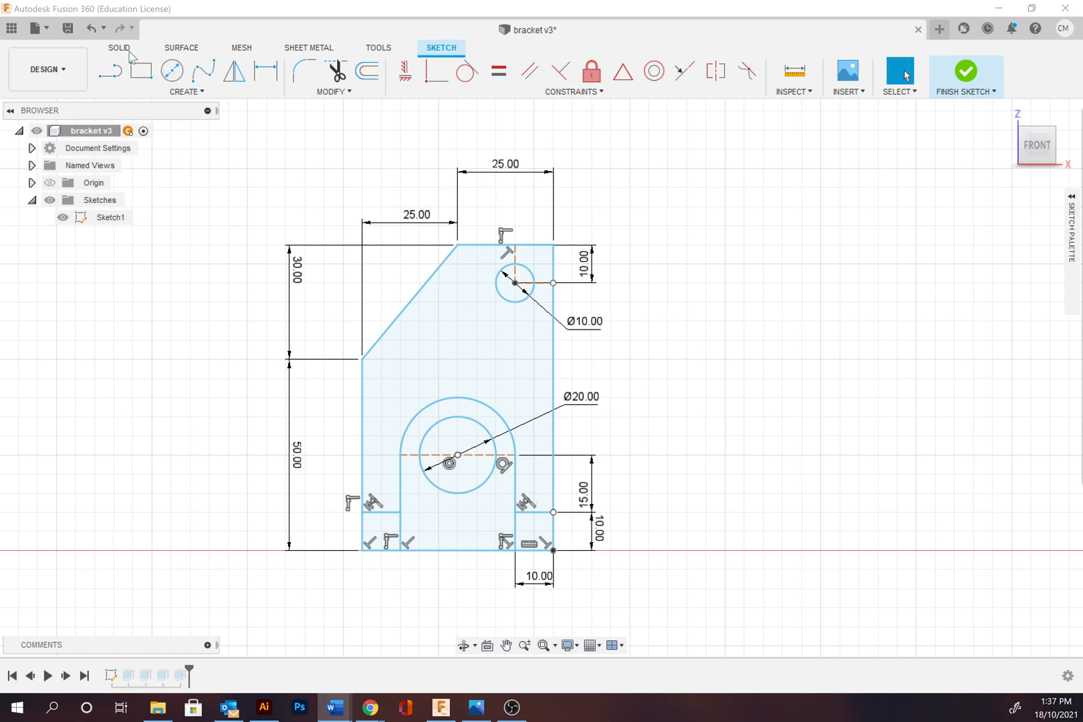
pyautogui.moveTo(441, 48)
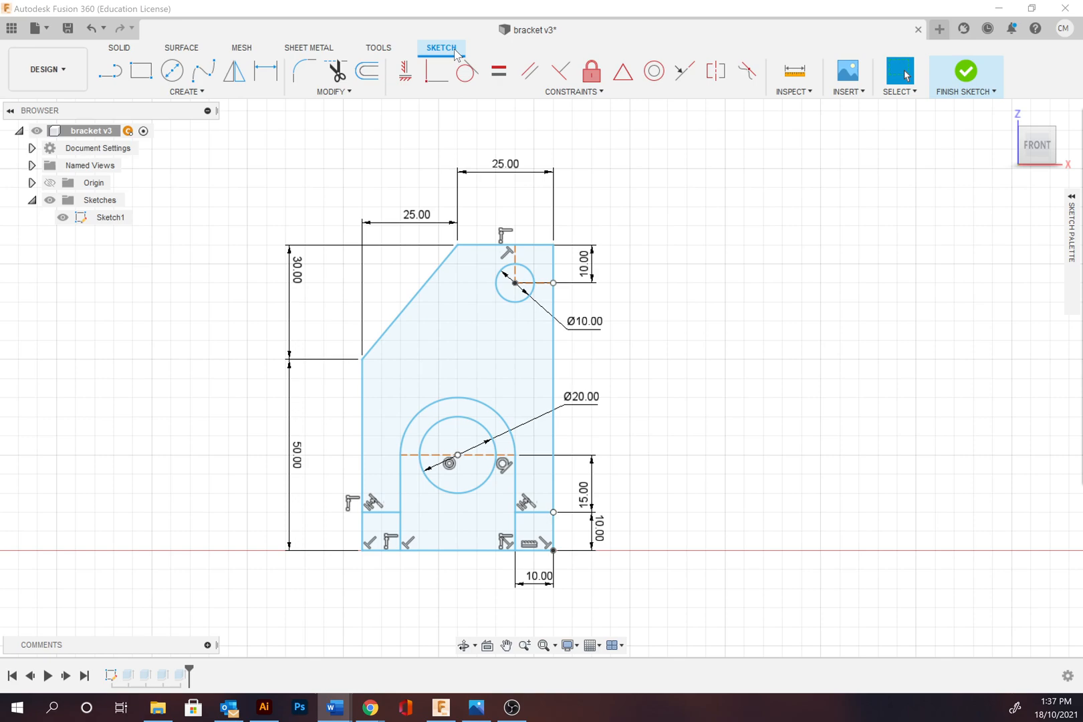
pyautogui.moveTo(153, 45)
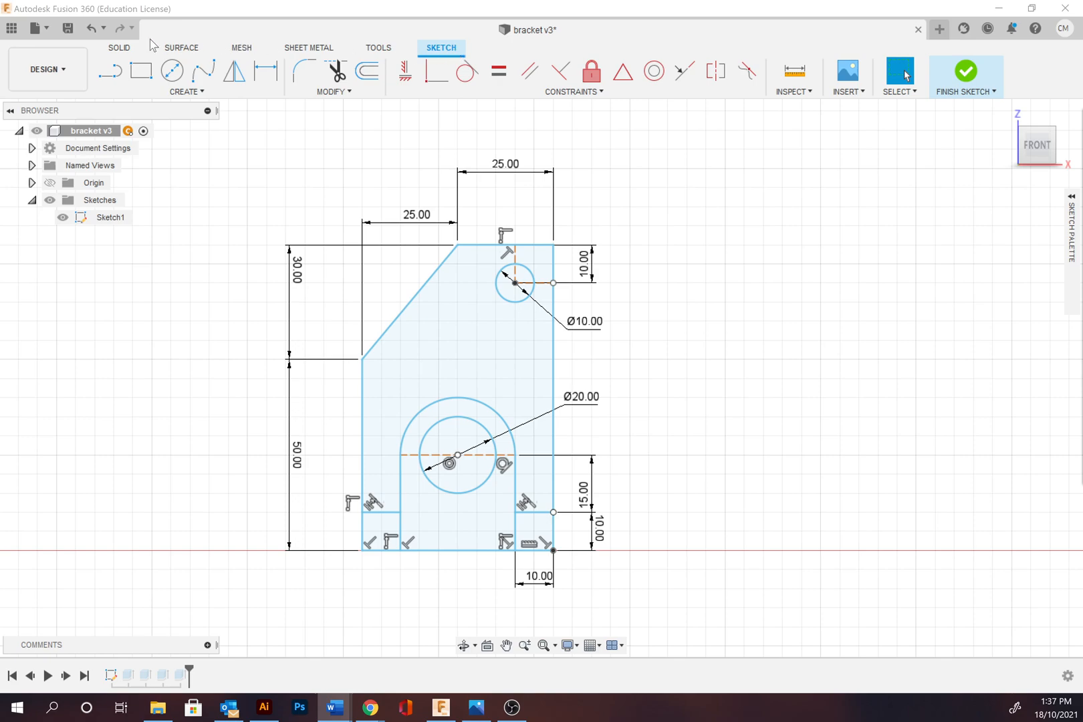
# Extrude the bracket's main profile 30 mm as a new solid body, reviewing start, direction and extent options.
pyautogui.click(119, 47)
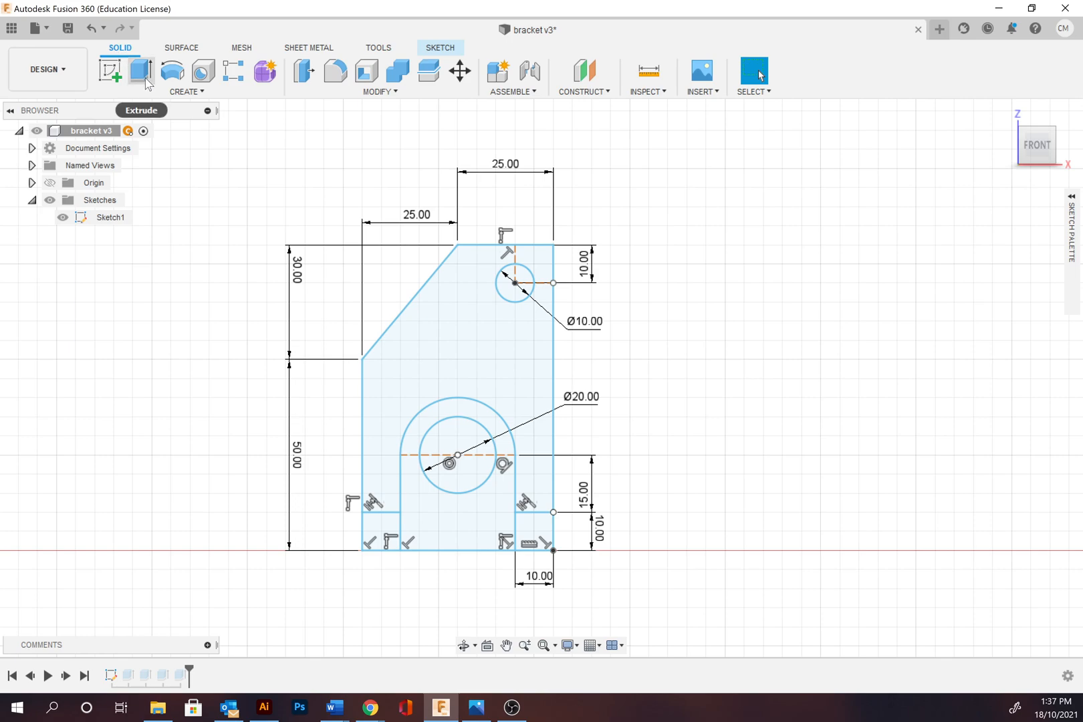
pyautogui.moveTo(140, 71)
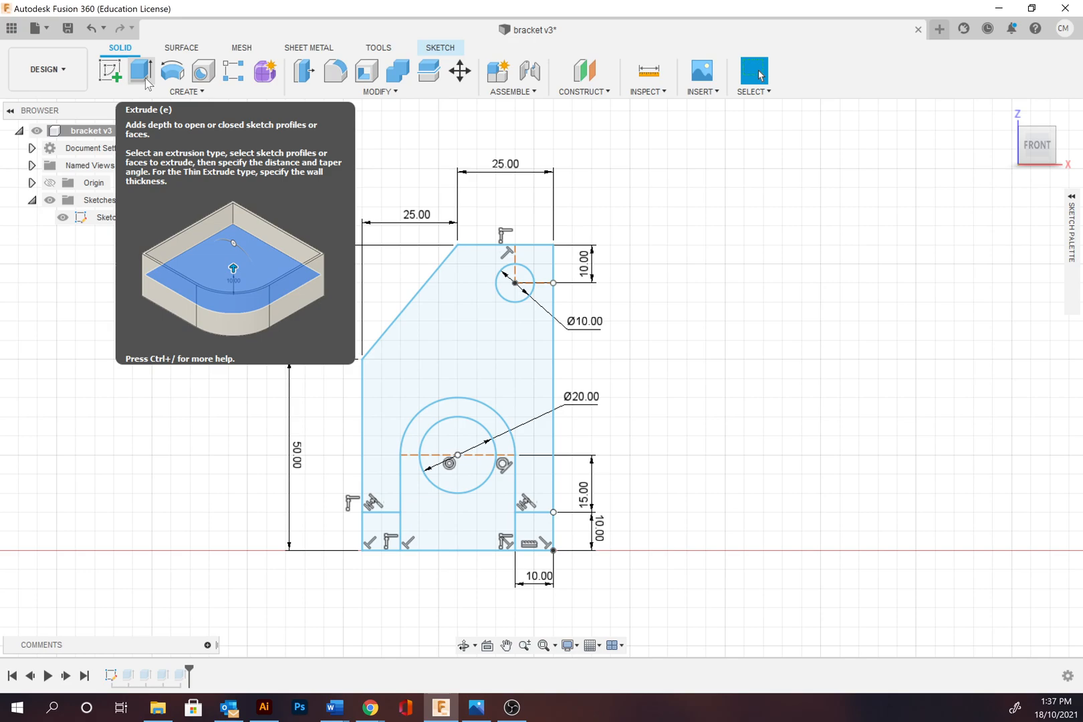
pyautogui.moveTo(143, 78)
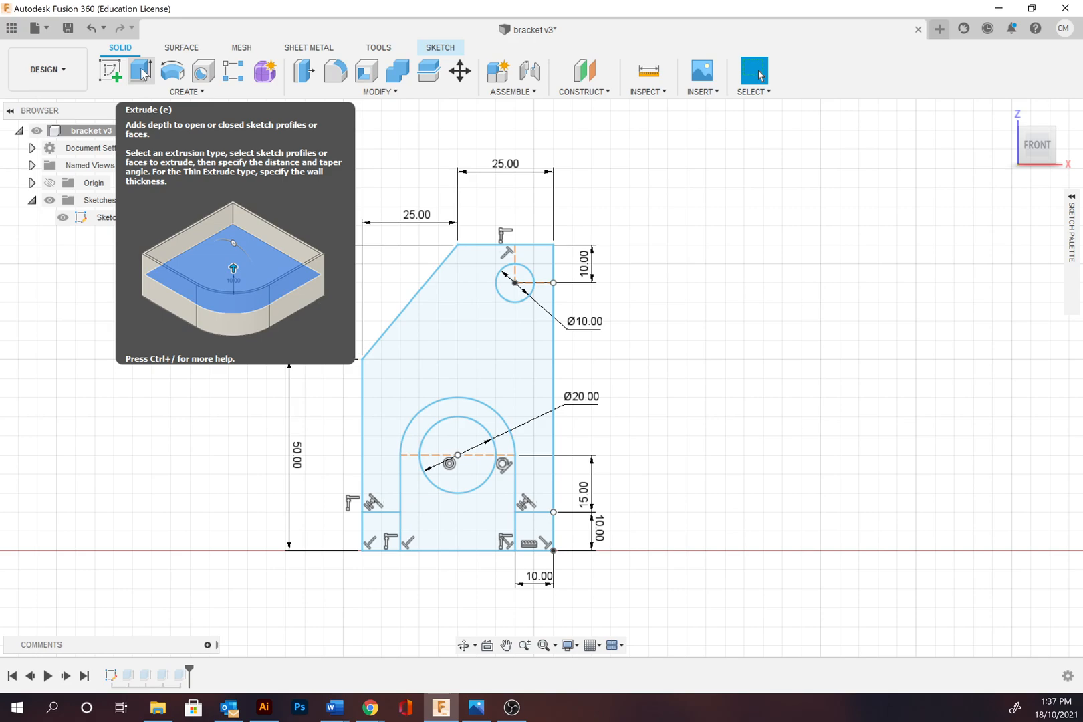
pyautogui.click(141, 73)
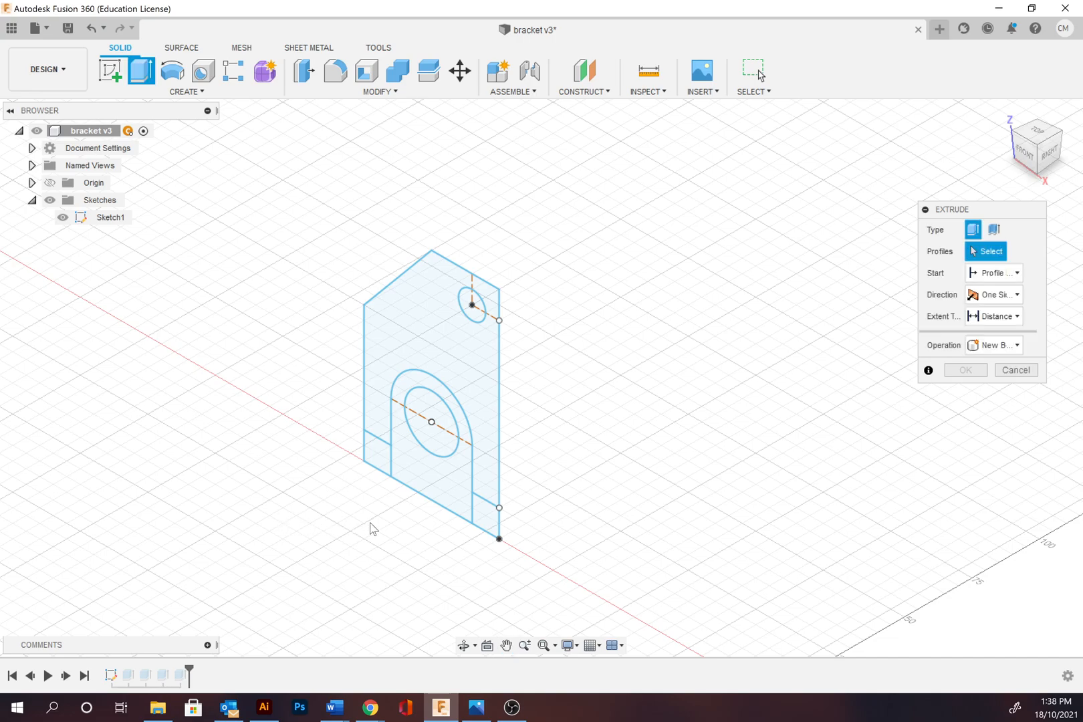
pyautogui.moveTo(988, 251)
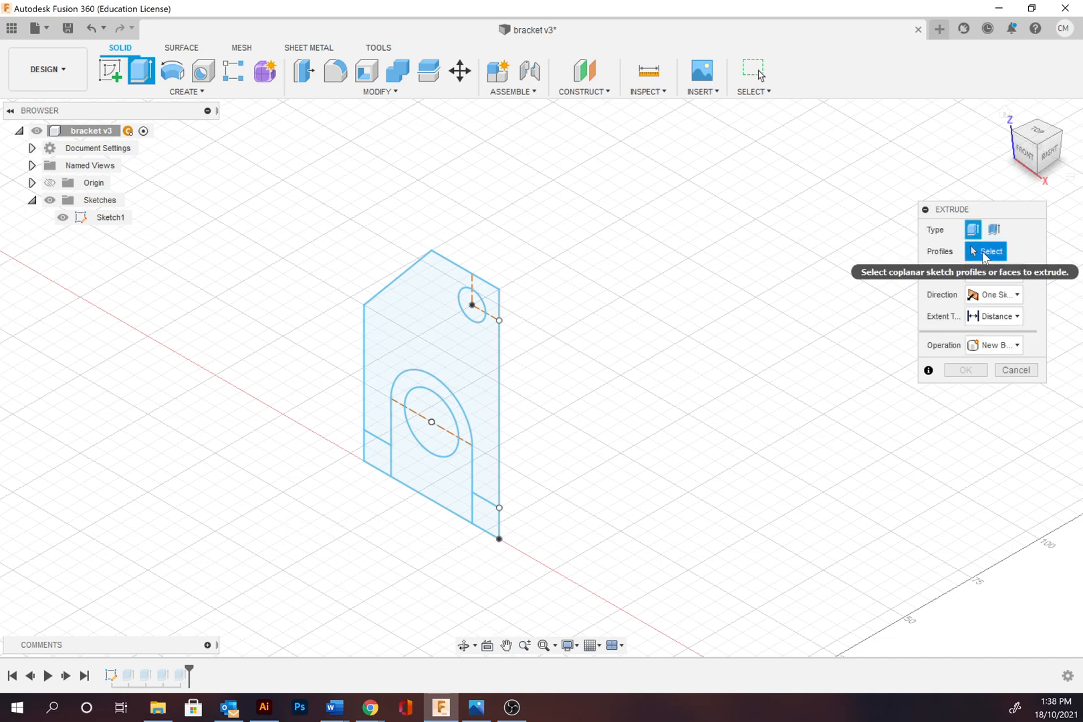
pyautogui.click(435, 367)
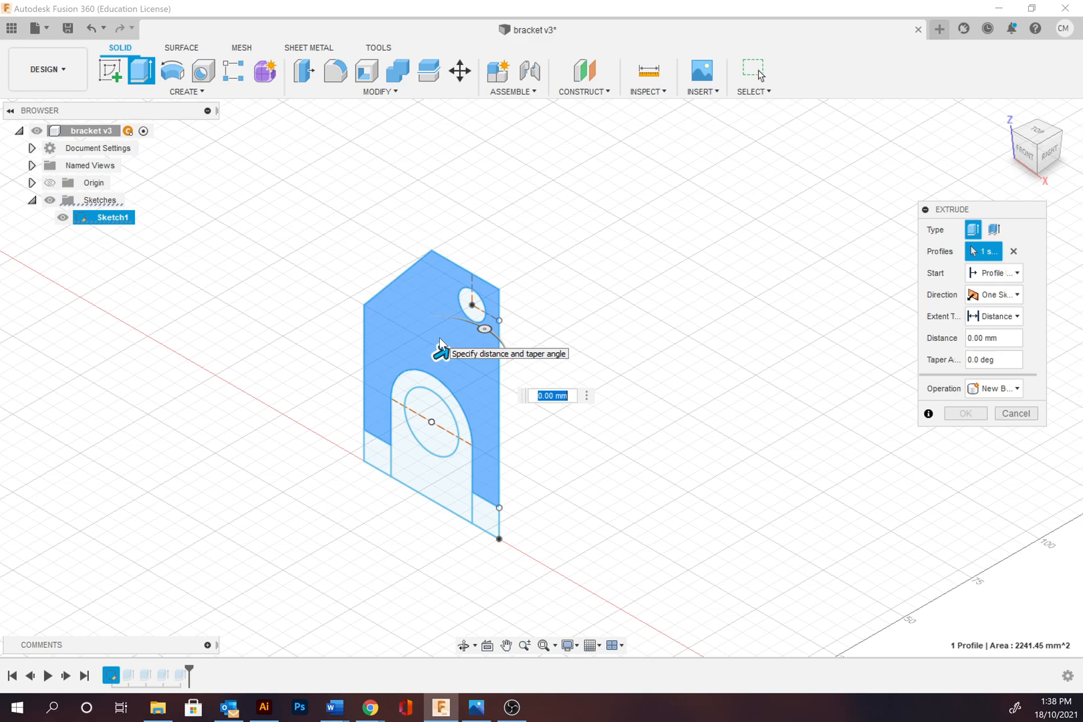
pyautogui.click(993, 273)
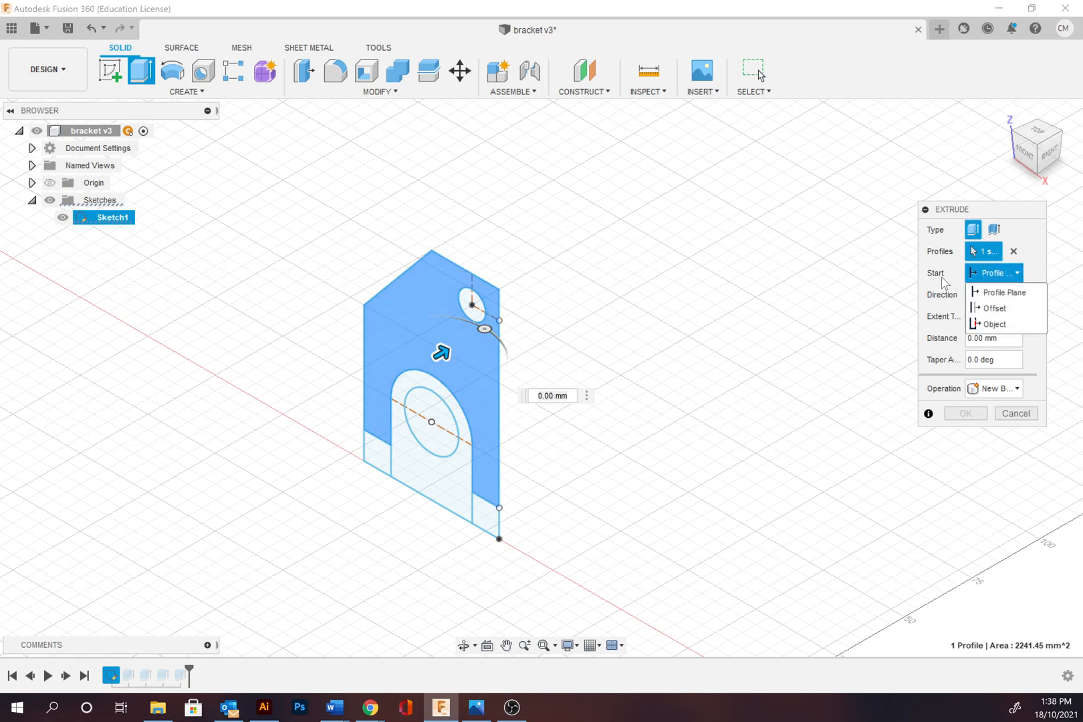
pyautogui.click(992, 294)
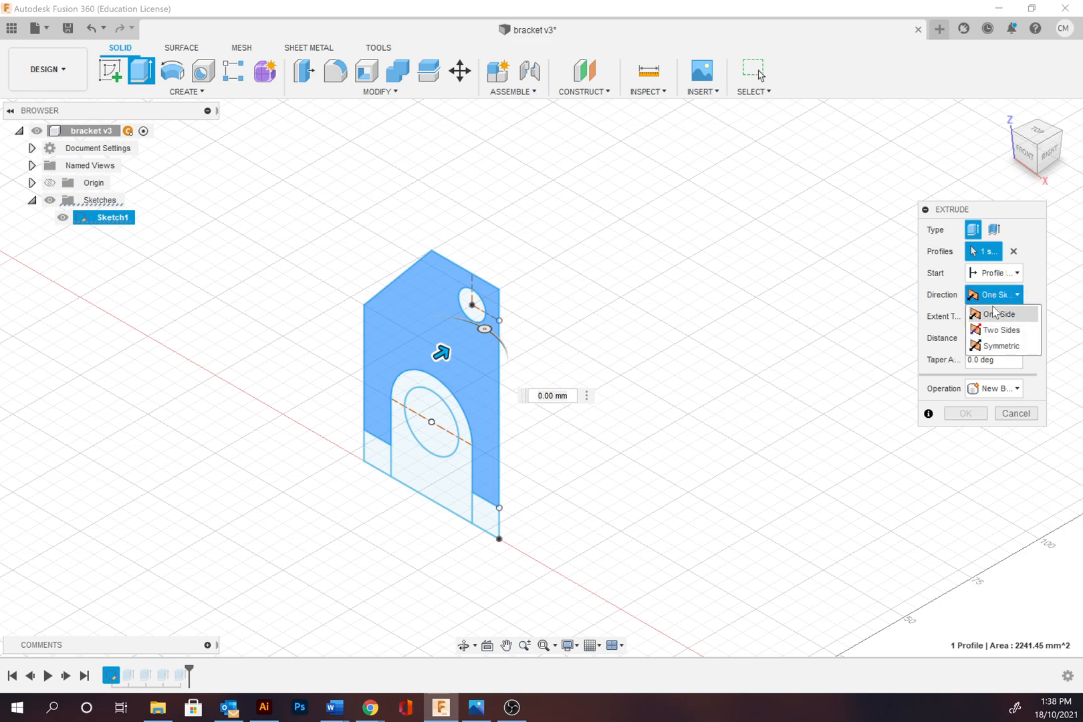
pyautogui.click(995, 315)
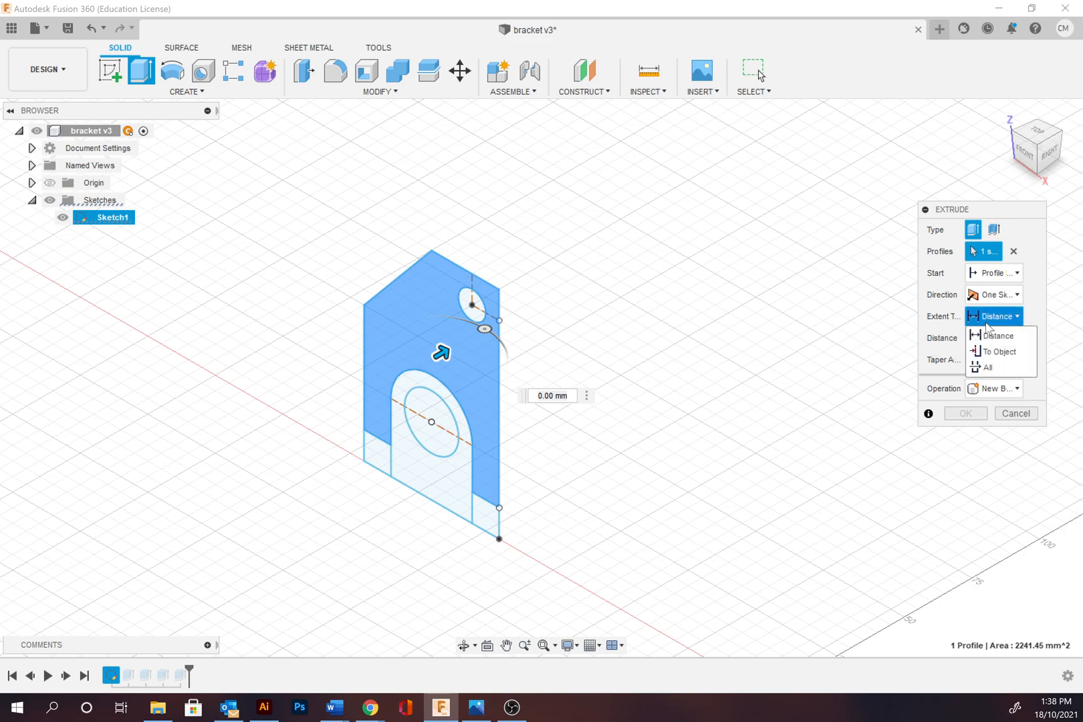
pyautogui.click(993, 336)
pyautogui.write('30')
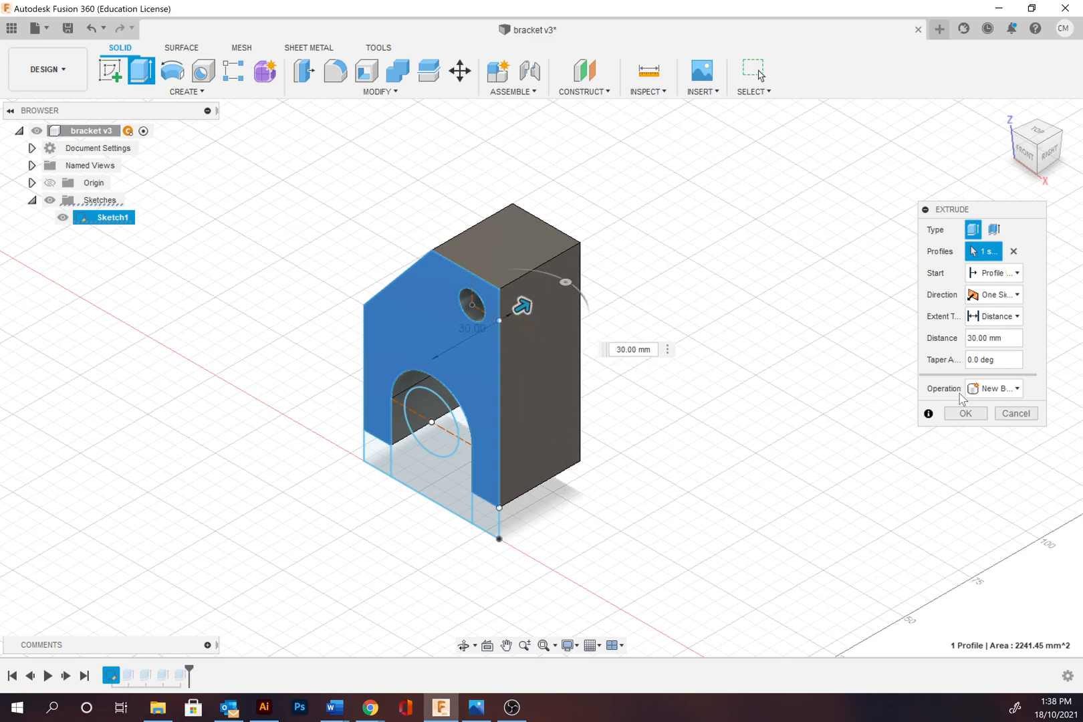
pyautogui.moveTo(607, 282)
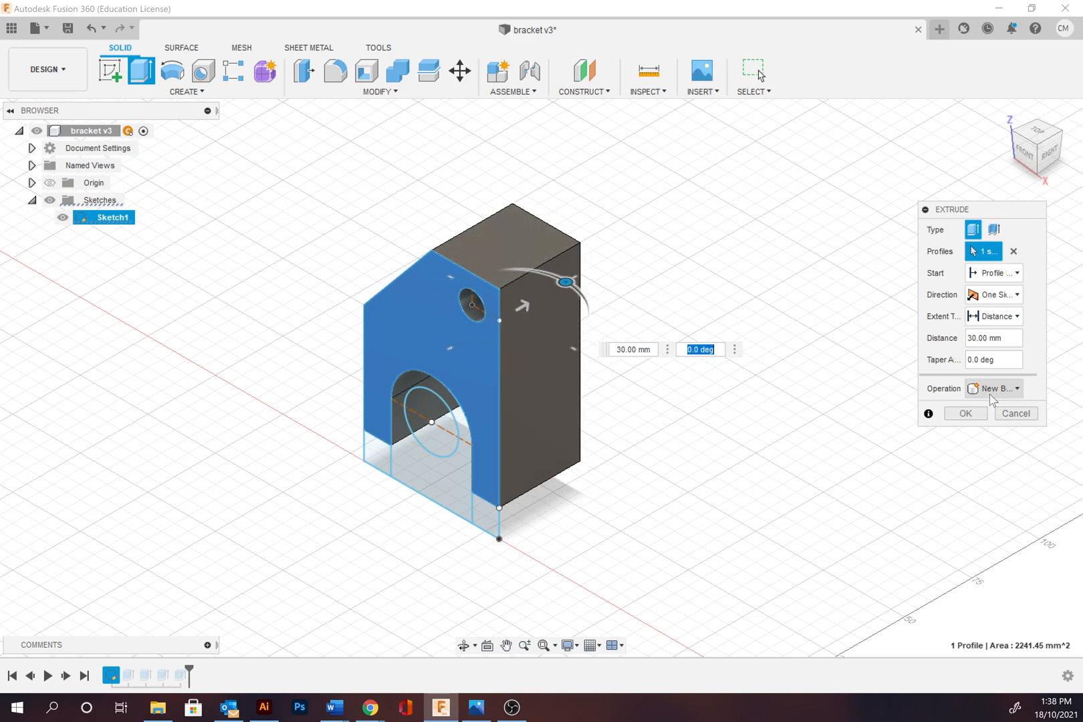
pyautogui.click(1015, 413)
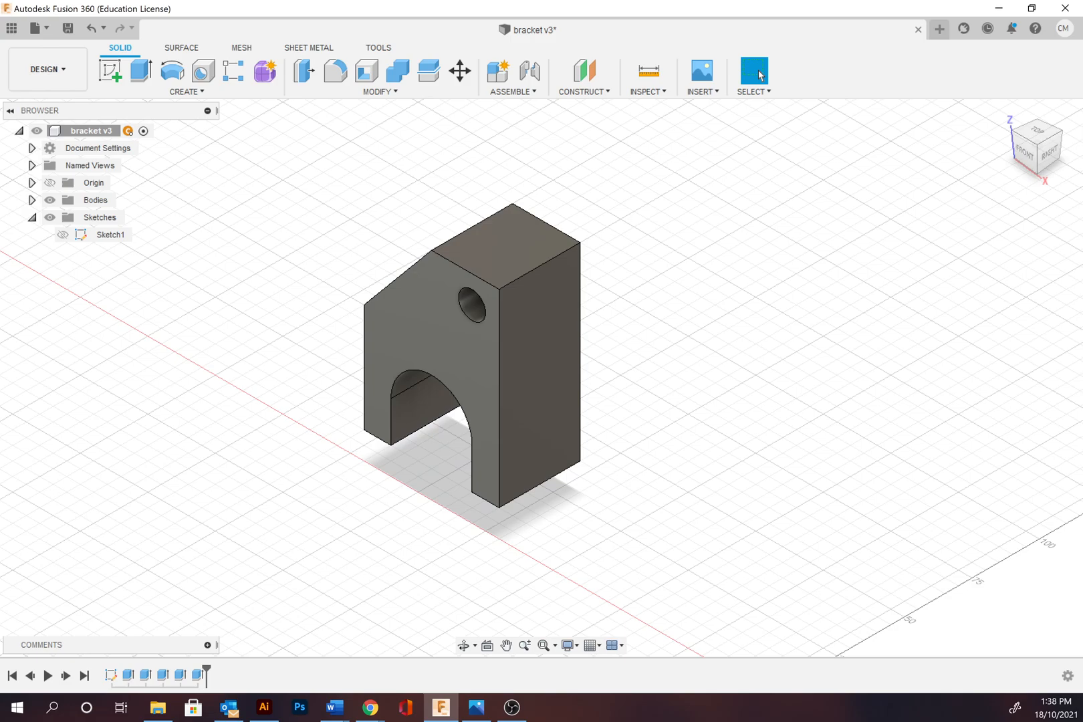
pyautogui.moveTo(735, 390)
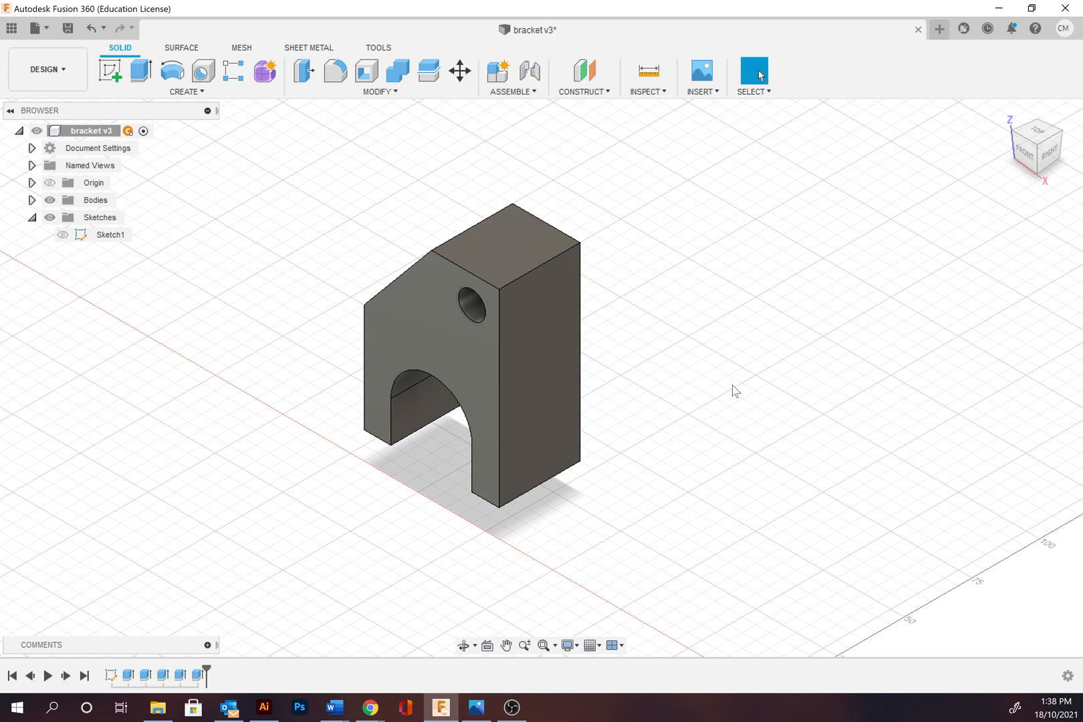
# Make Sketch1 visible again in the Browser so its outlines overlay the solid bracket.
pyautogui.click(95, 199)
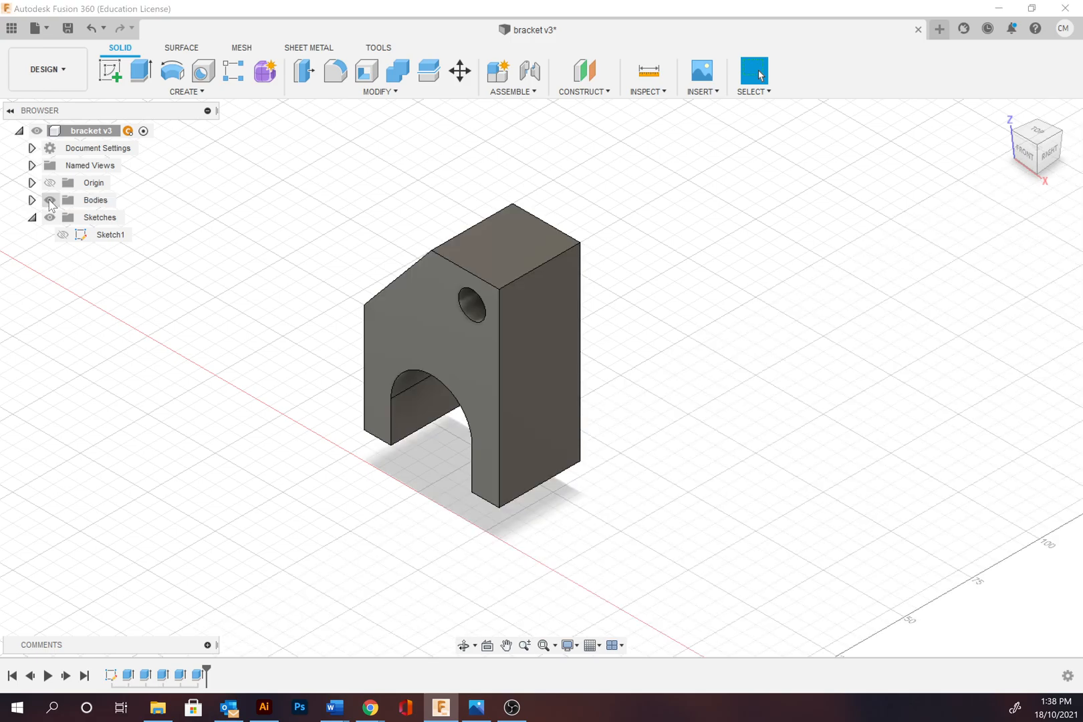
pyautogui.click(109, 234)
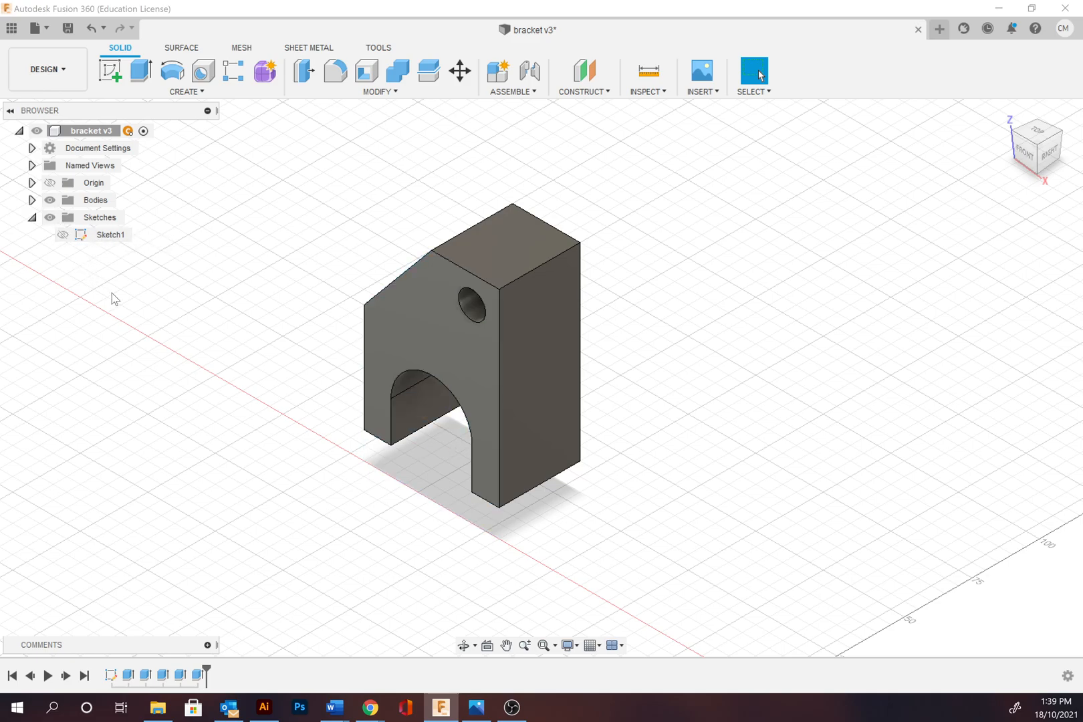
pyautogui.moveTo(107, 294)
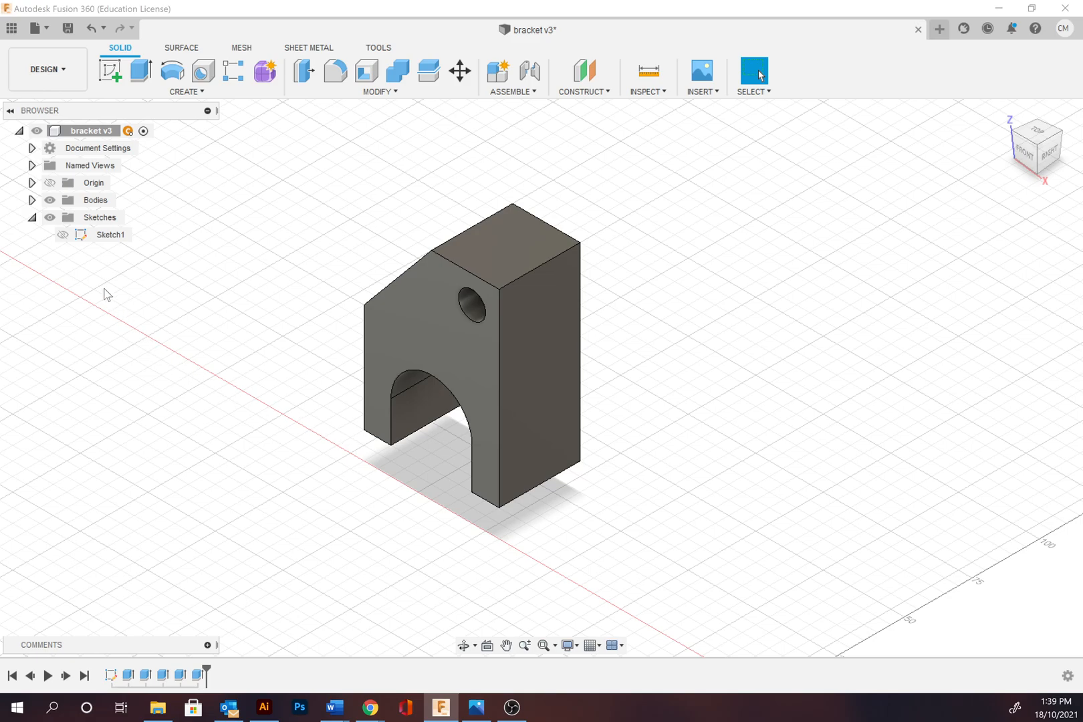
pyautogui.click(111, 234)
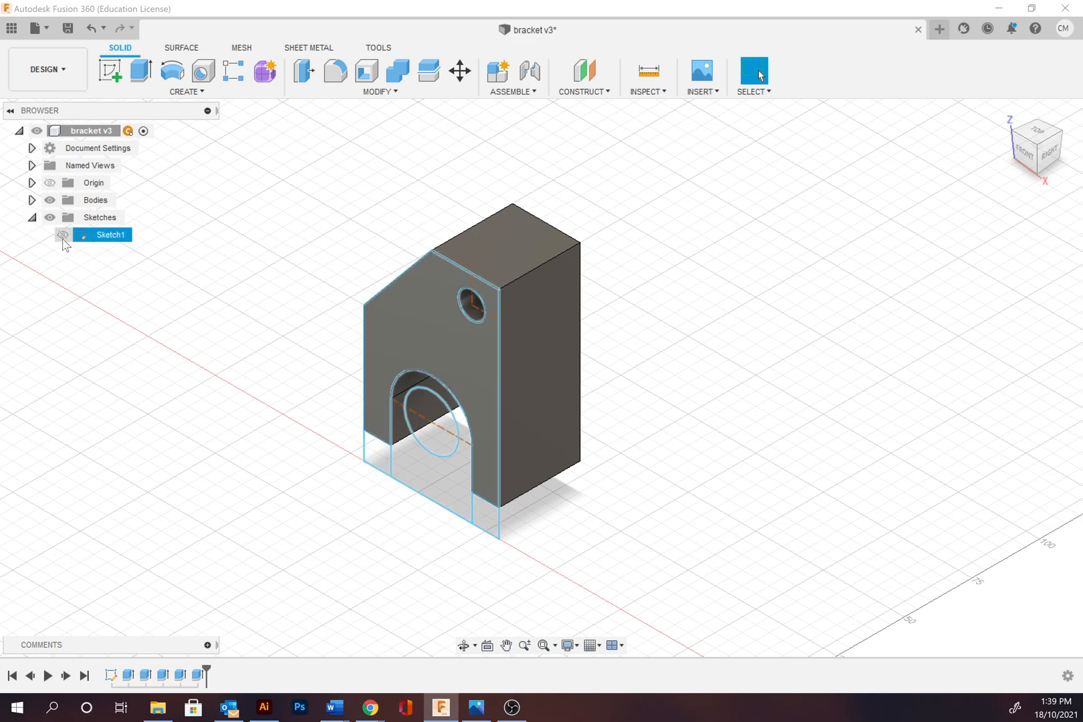
pyautogui.click(63, 235)
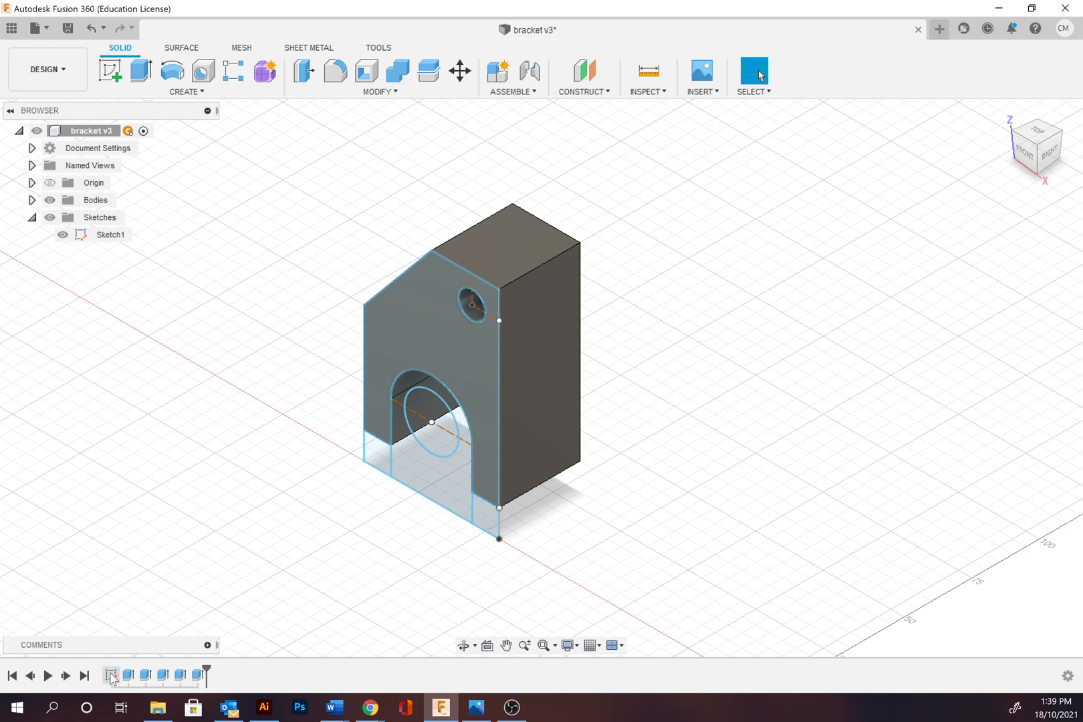
pyautogui.moveTo(110, 675)
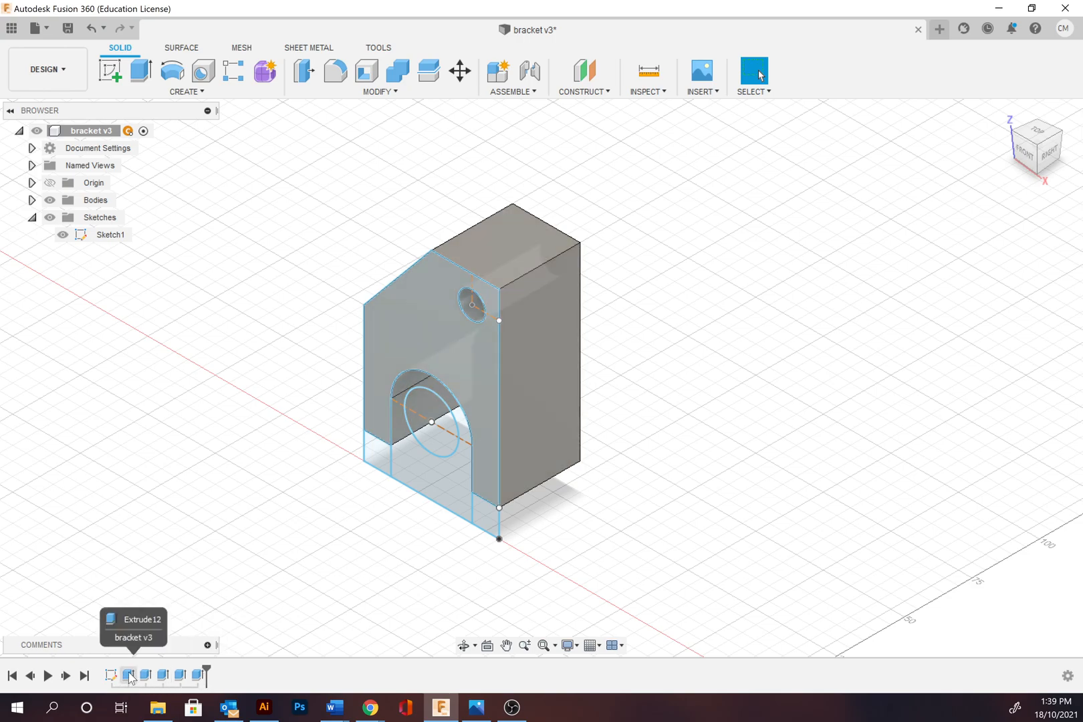
pyautogui.click(128, 675)
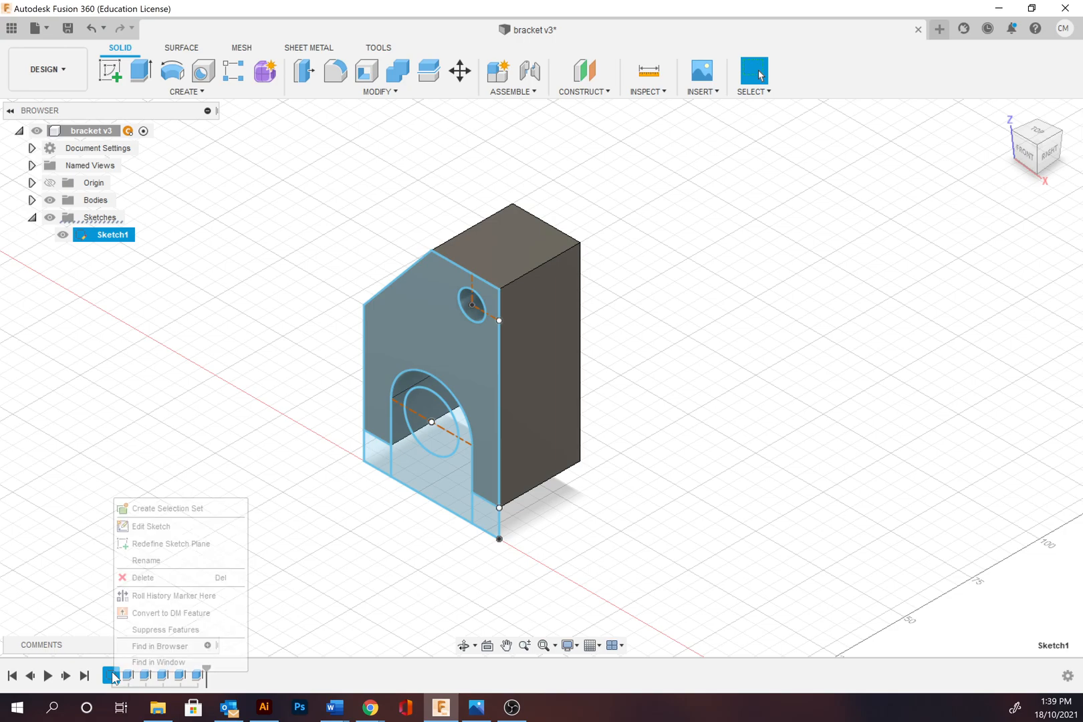
pyautogui.moveTo(144, 560)
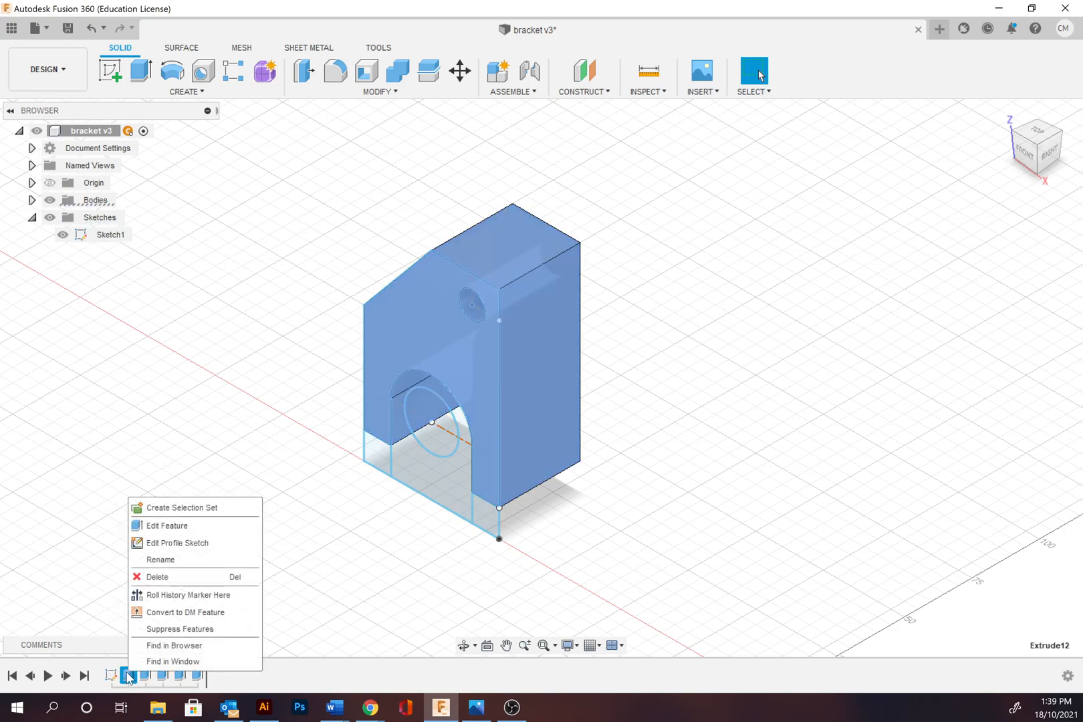
pyautogui.moveTo(166, 526)
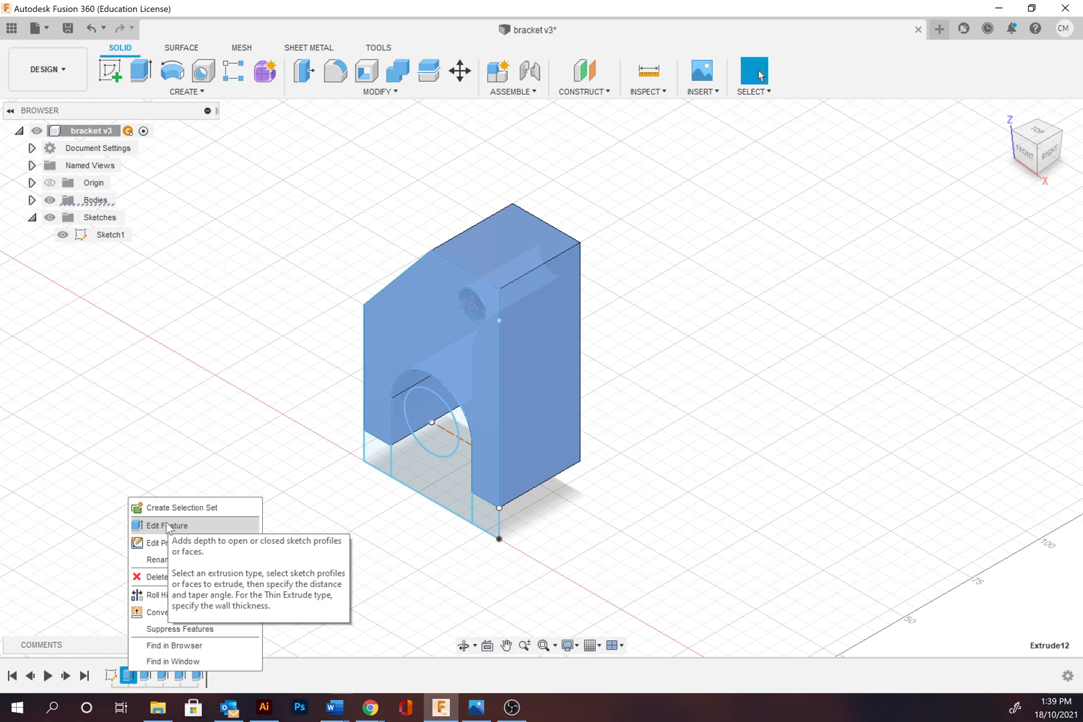
pyautogui.click(263, 364)
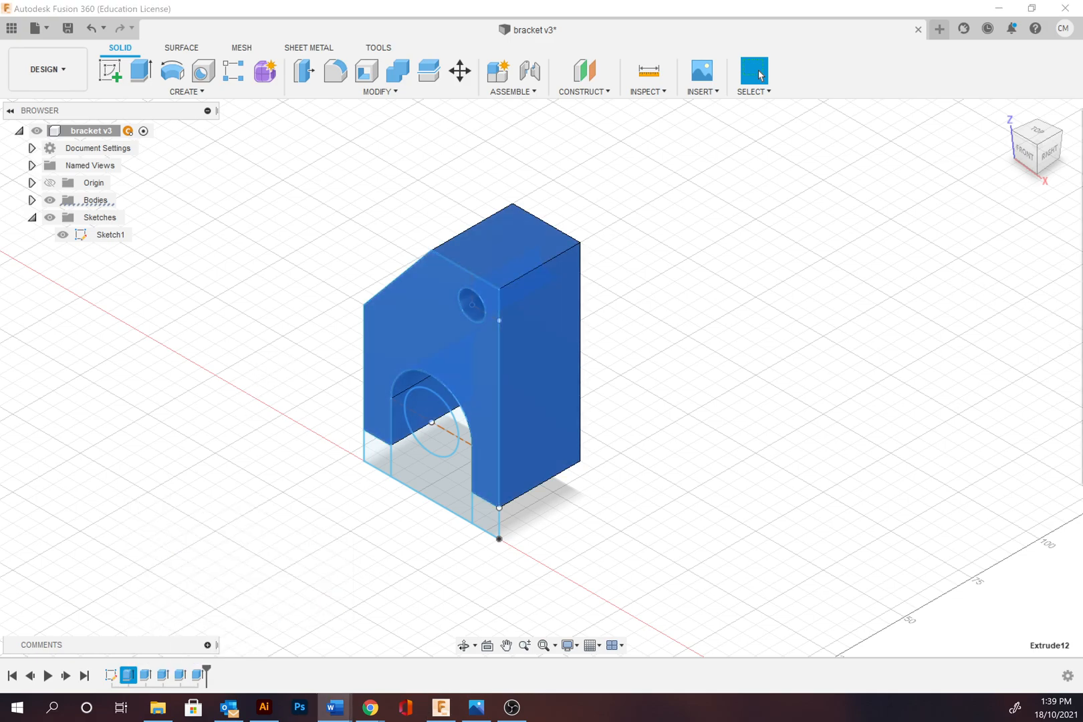
# Clear the body selection and start Press Pull, awaiting geometry.
pyautogui.click(686, 344)
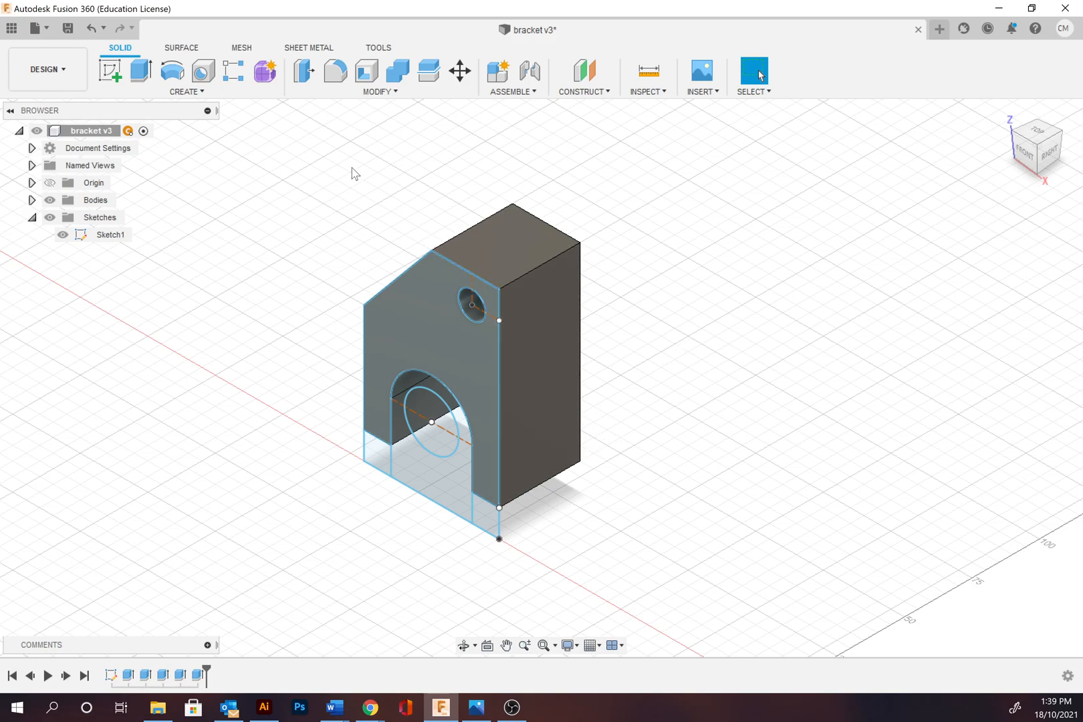
pyautogui.moveTo(302, 71)
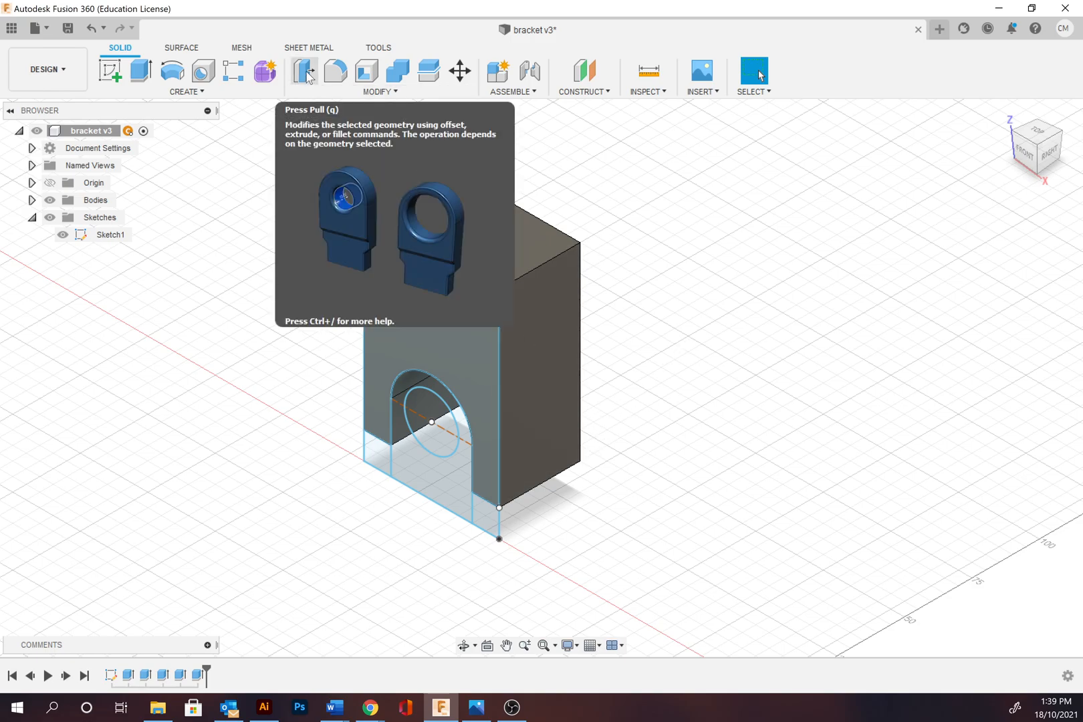
pyautogui.moveTo(141, 71)
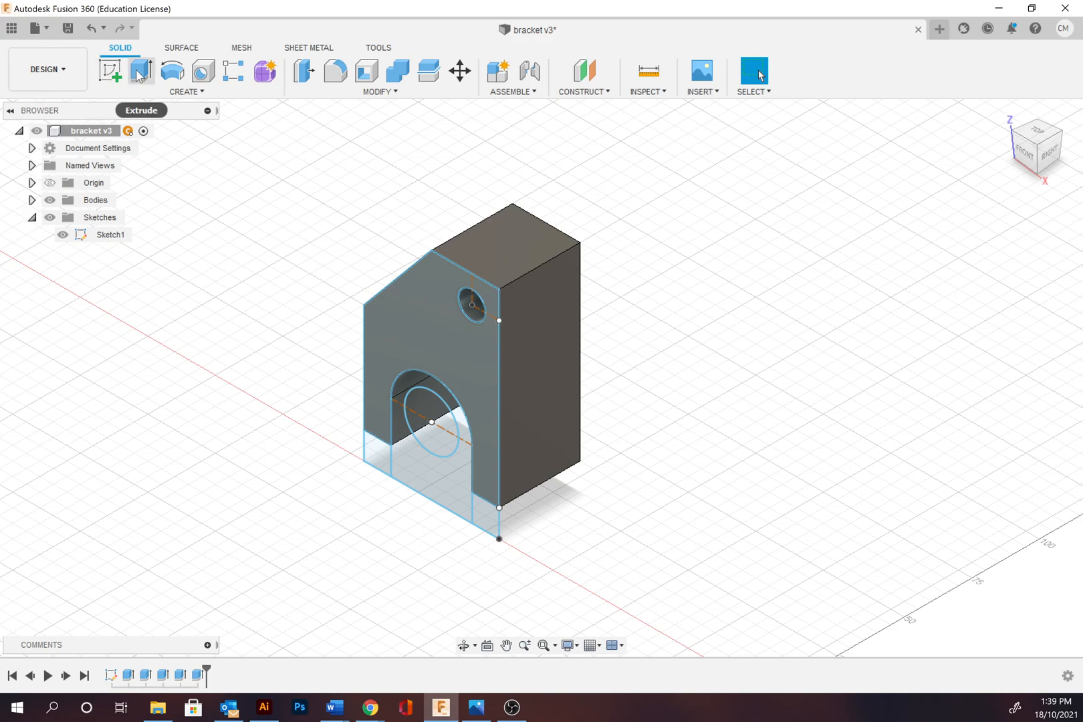
pyautogui.moveTo(302, 71)
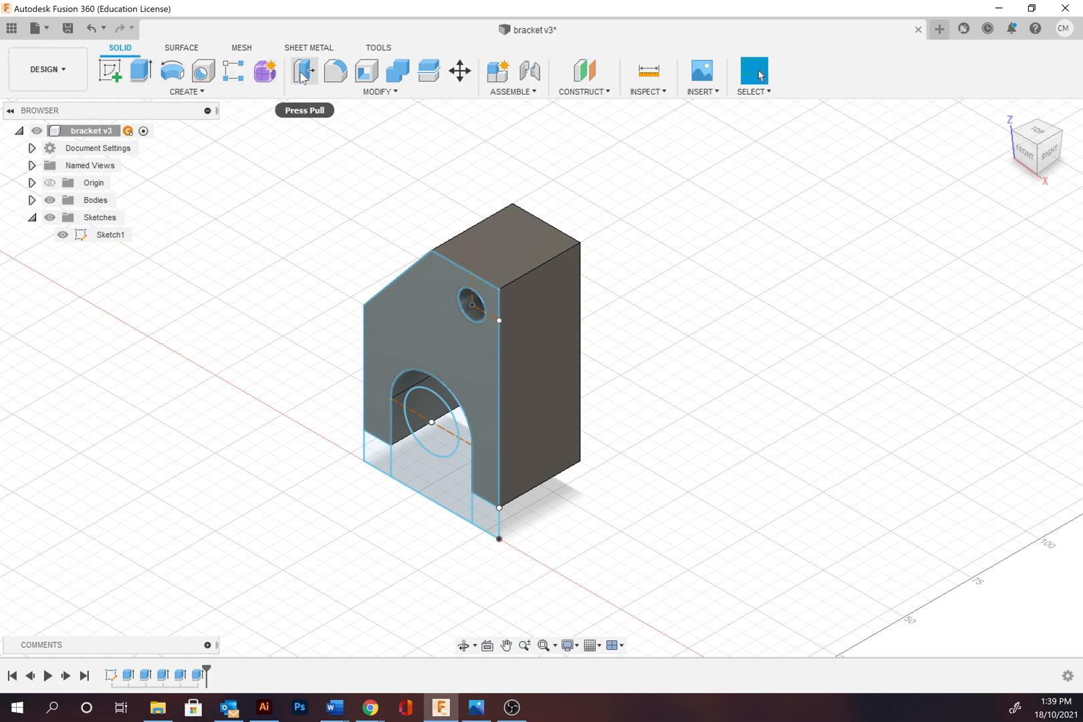
pyautogui.moveTo(302, 71)
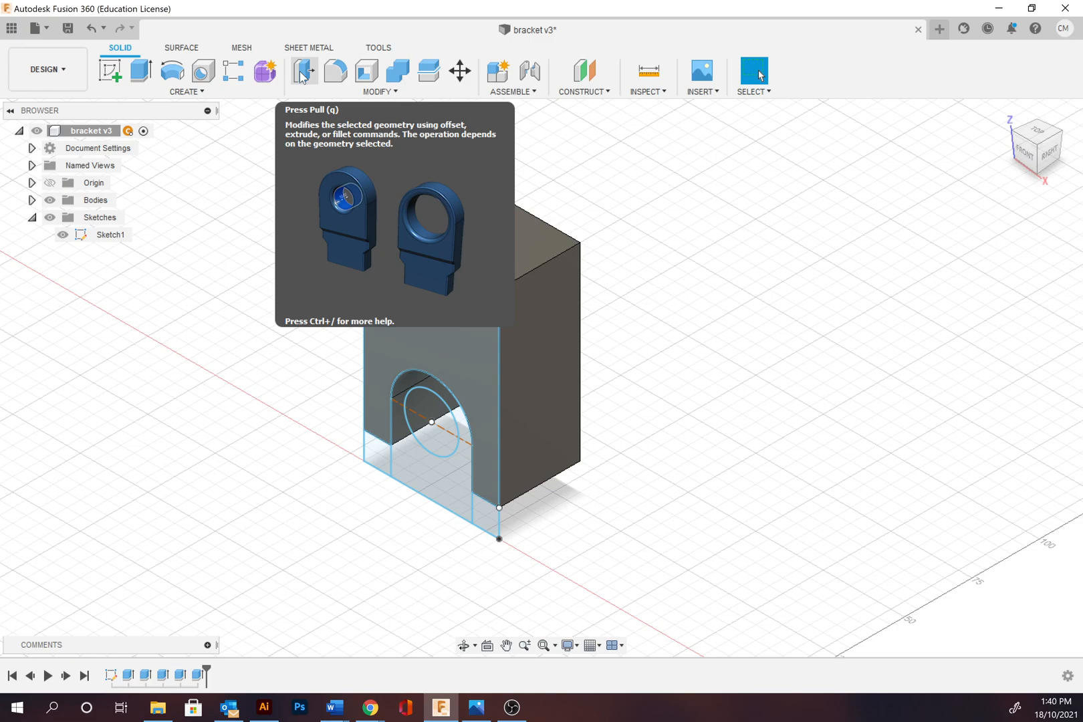
pyautogui.click(302, 71)
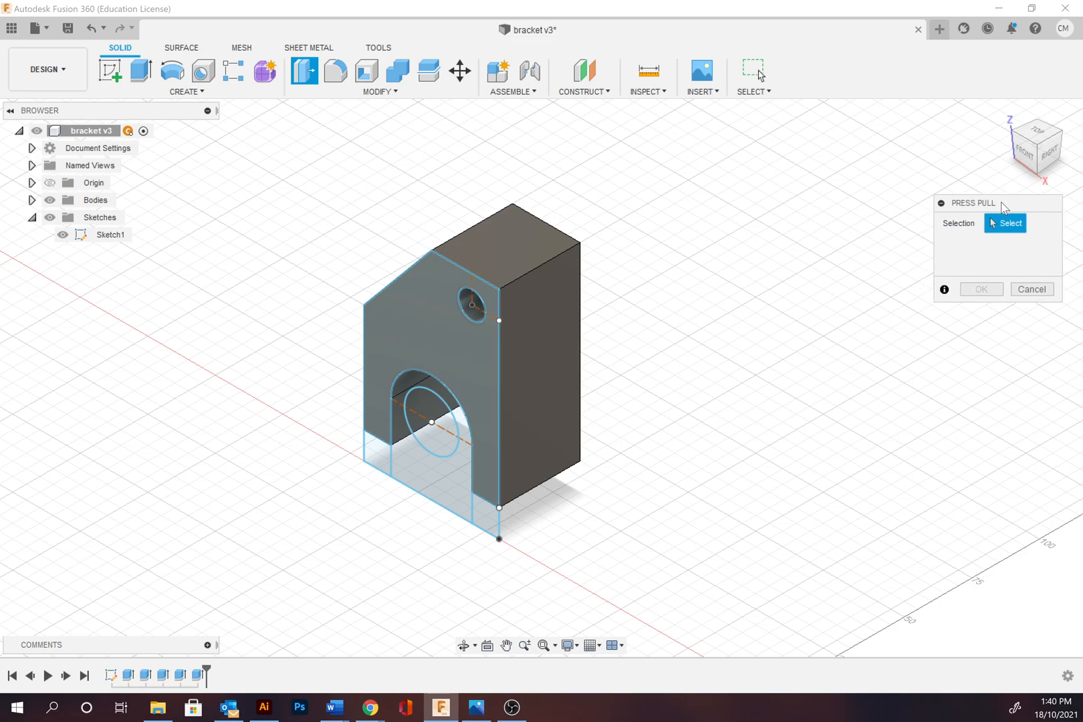
pyautogui.moveTo(487, 528)
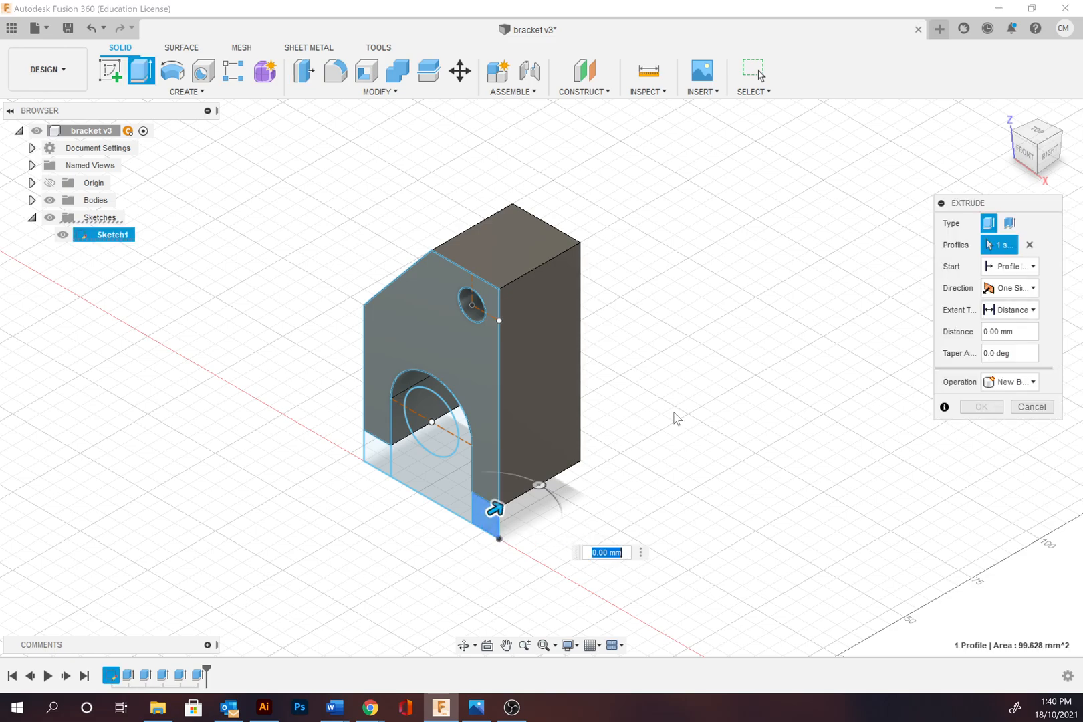
pyautogui.moveTo(974, 203)
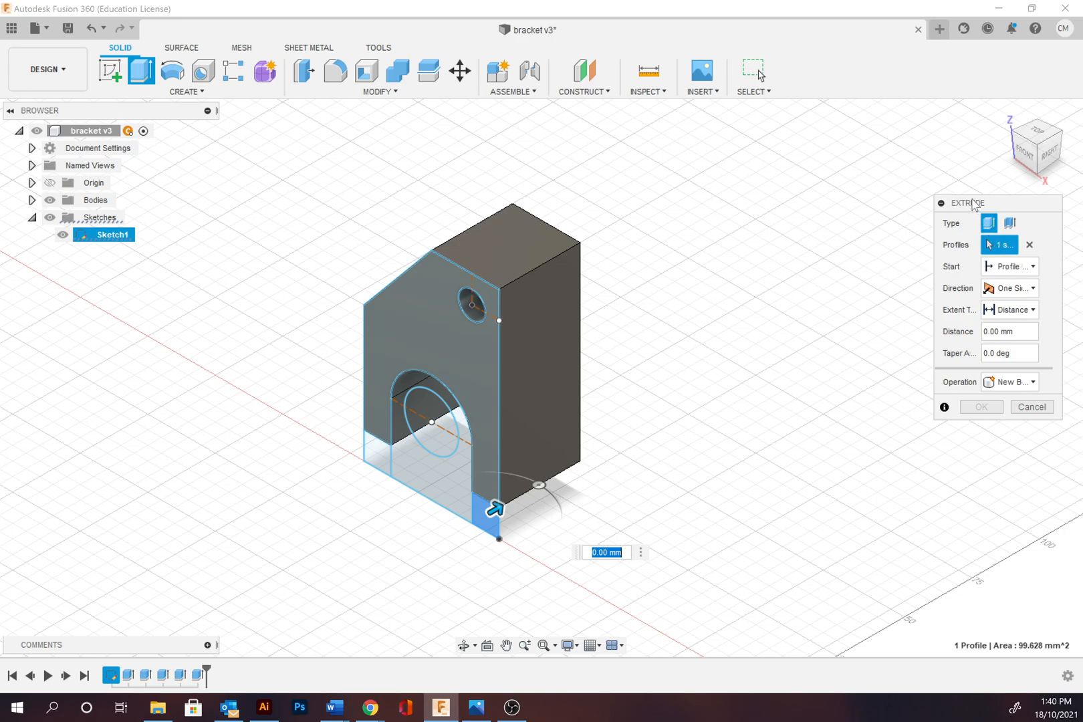
pyautogui.moveTo(982, 228)
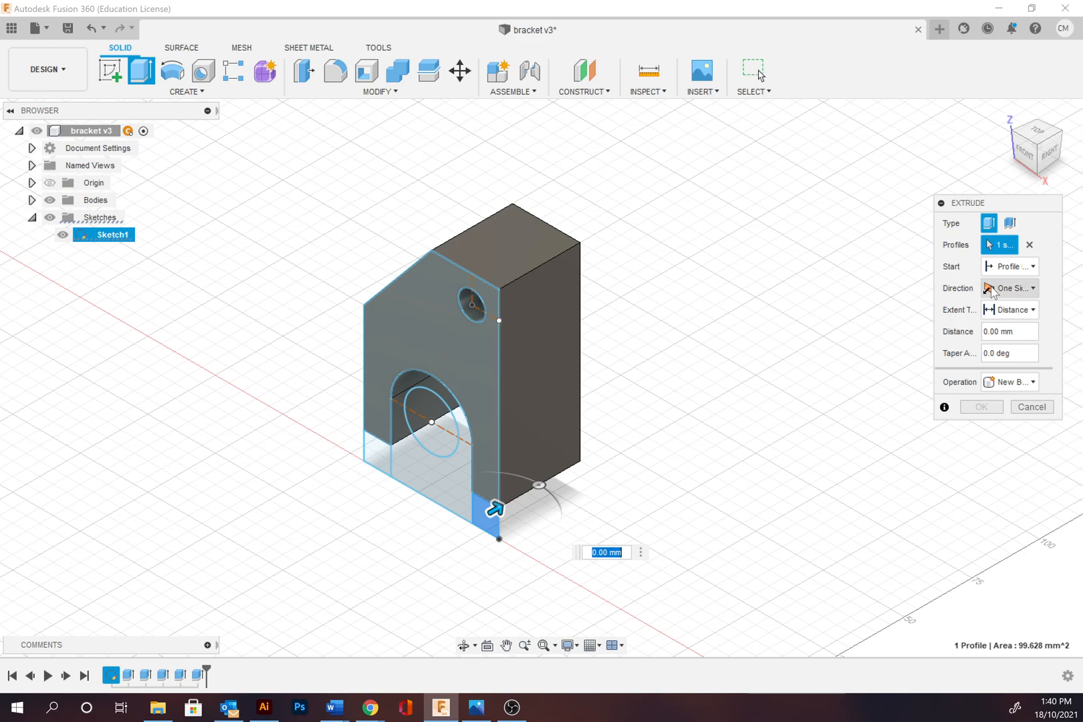
# Set the foot extrusion to Two Sides with Side 1 at 30 mm and Side 2 at 10 mm.
pyautogui.click(1009, 288)
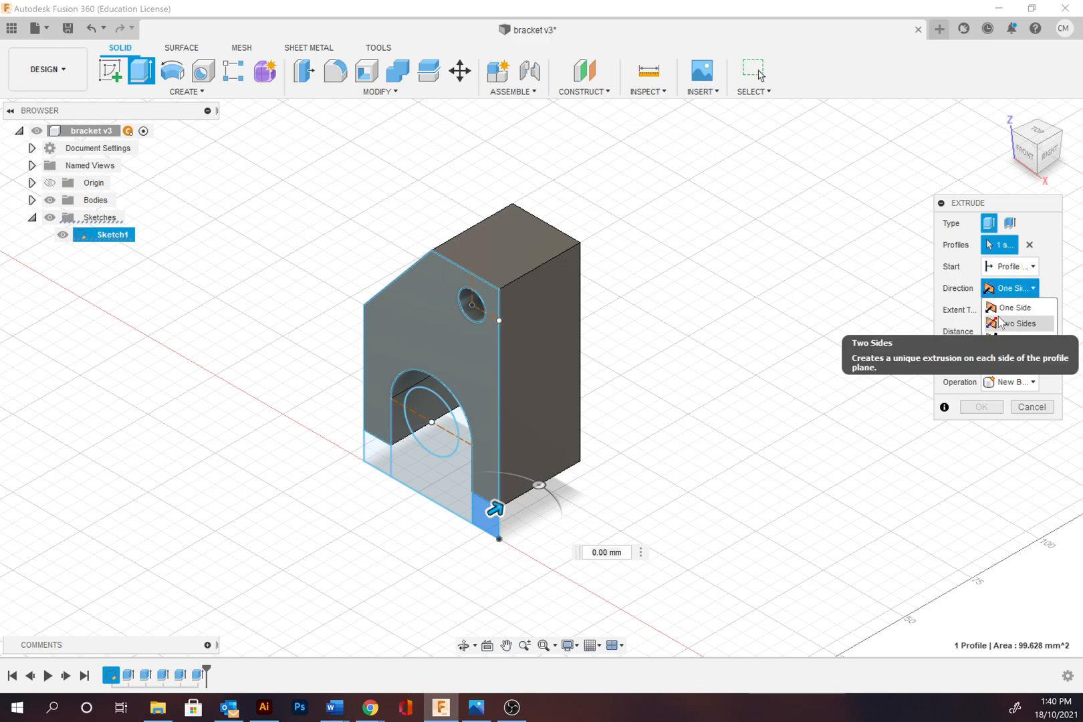
pyautogui.click(1015, 322)
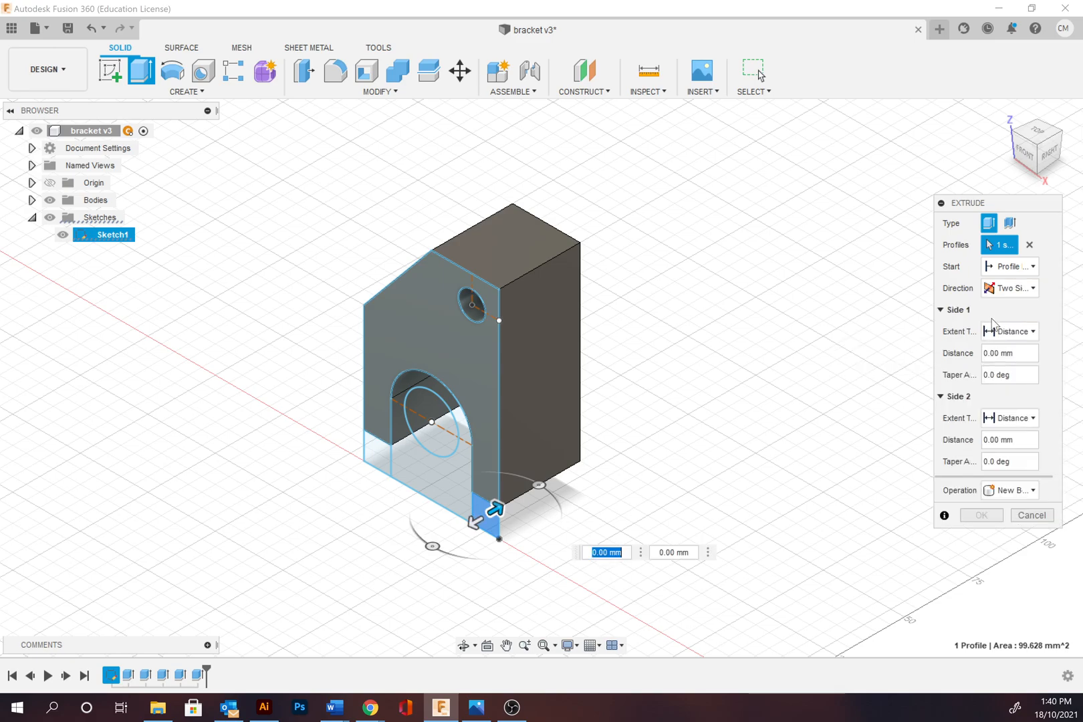
pyautogui.moveTo(1022, 353)
pyautogui.write('30')
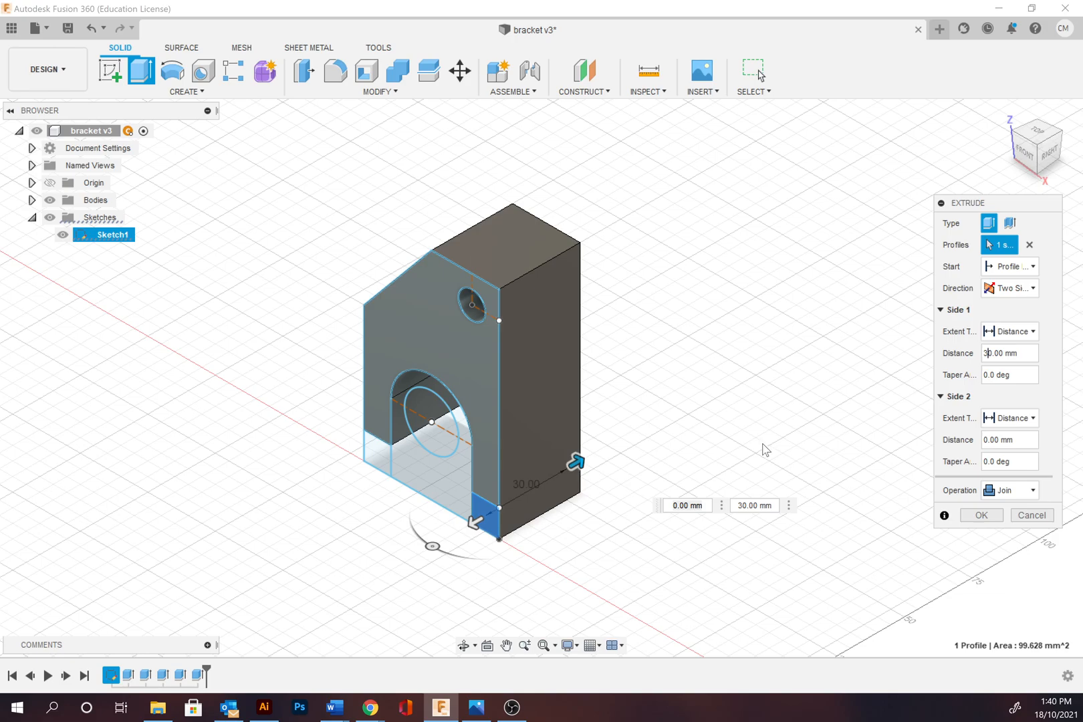
pyautogui.click(1010, 440)
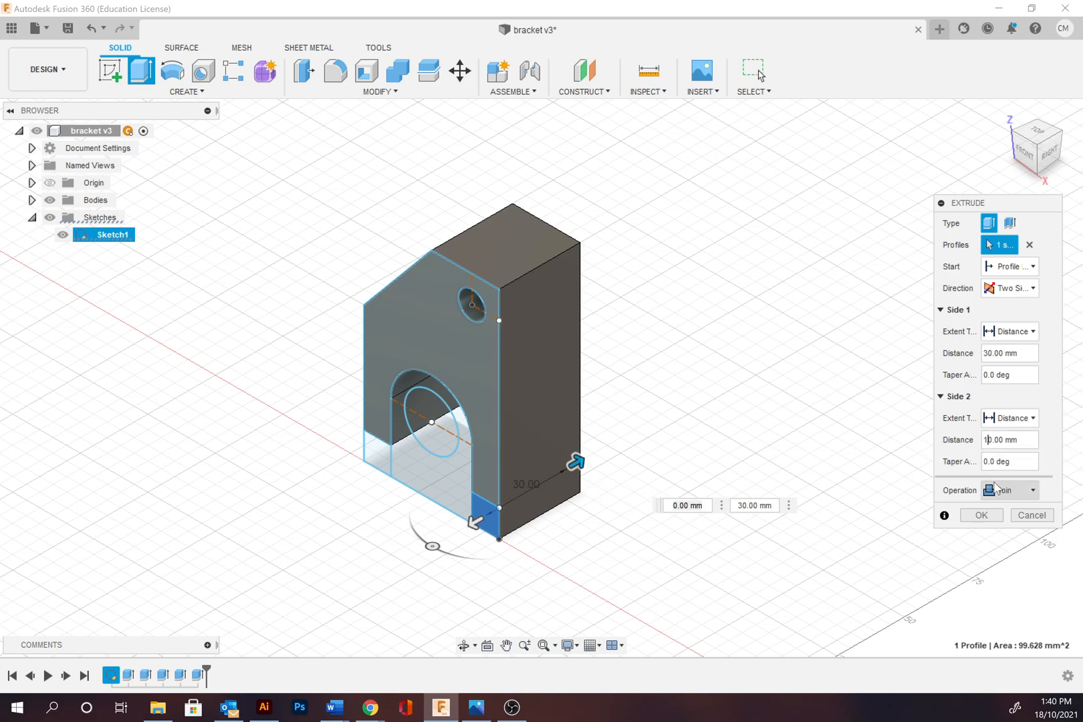
pyautogui.write('10.00 mm')
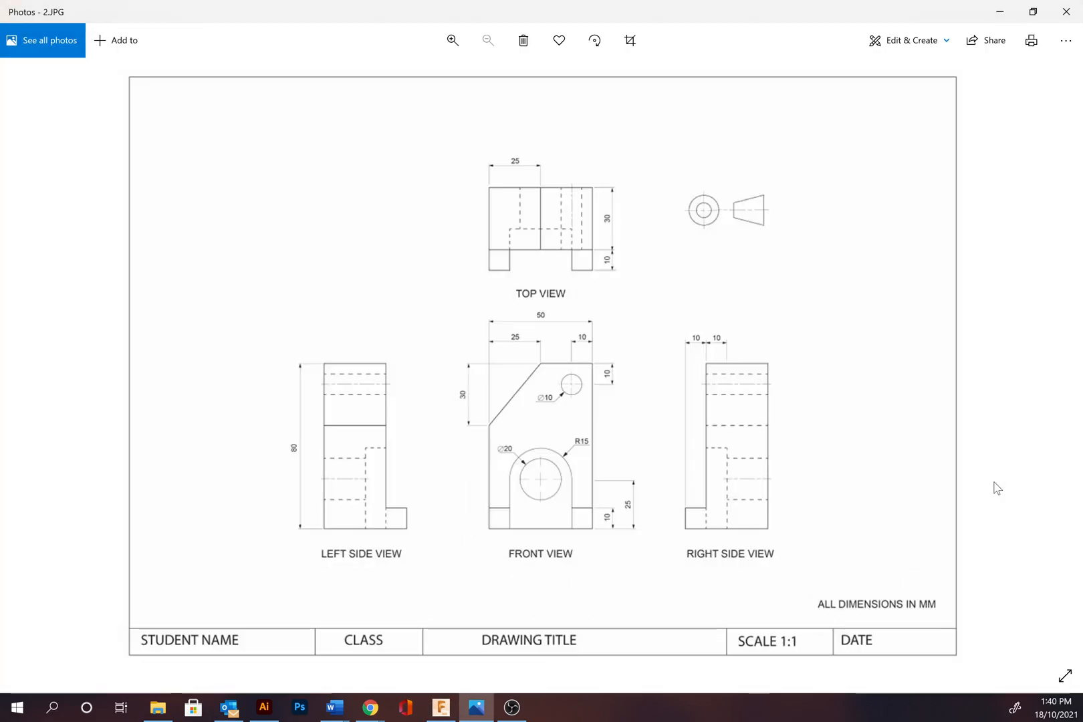
pyautogui.moveTo(699, 348)
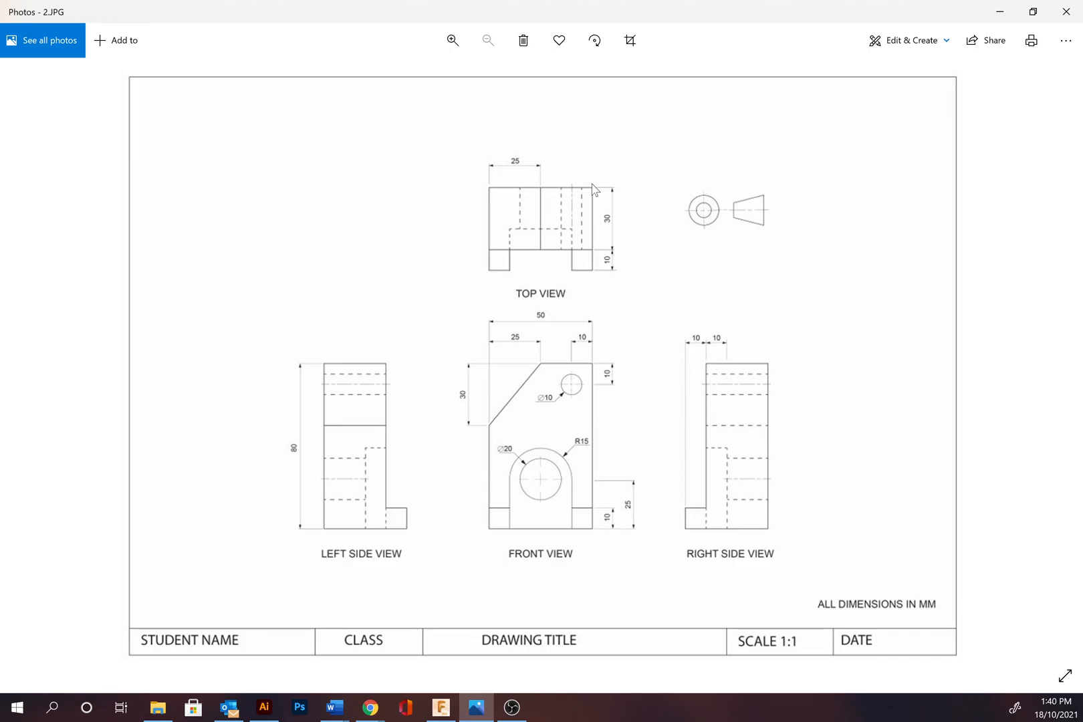
pyautogui.moveTo(560, 458)
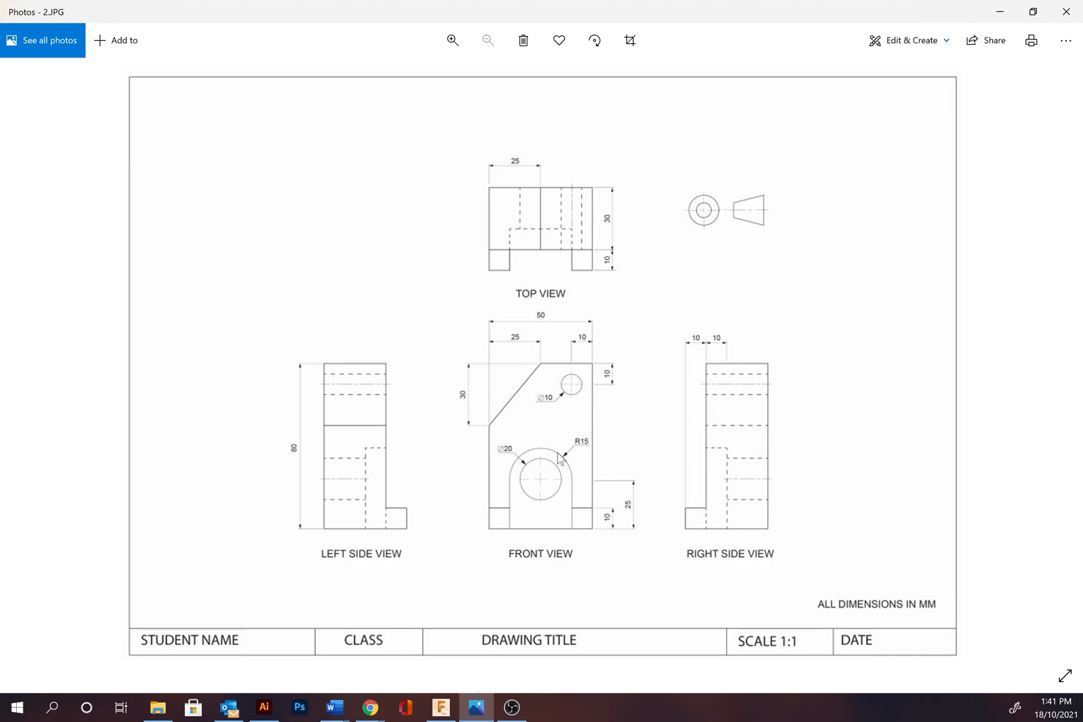
pyautogui.moveTo(530, 516)
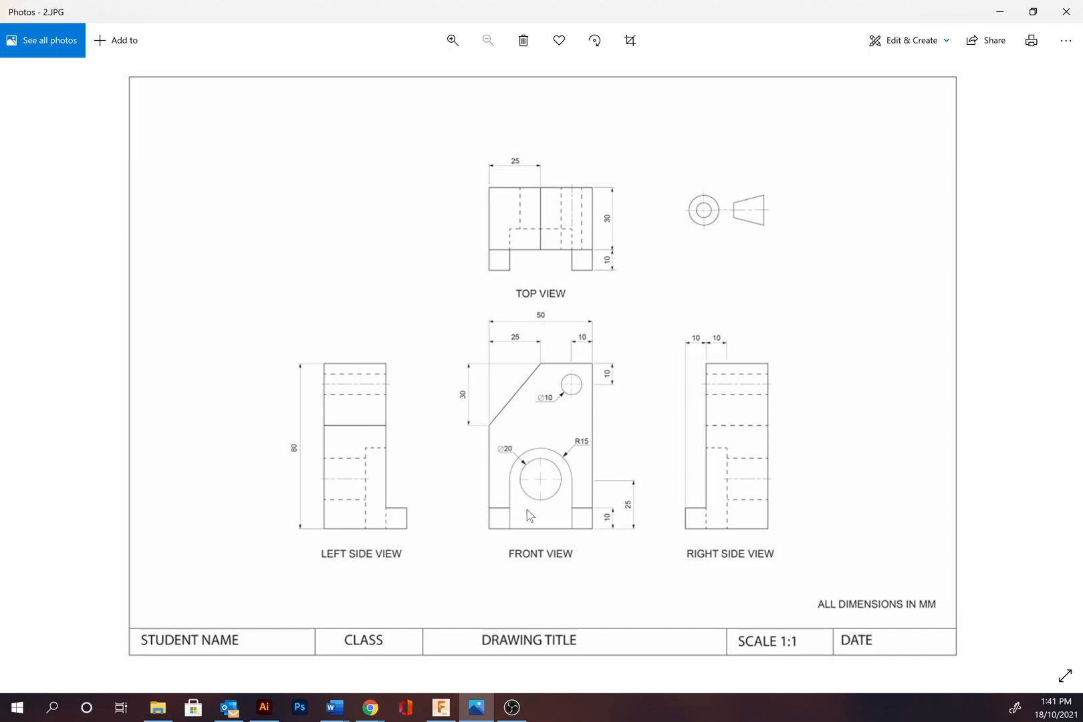
pyautogui.moveTo(722, 347)
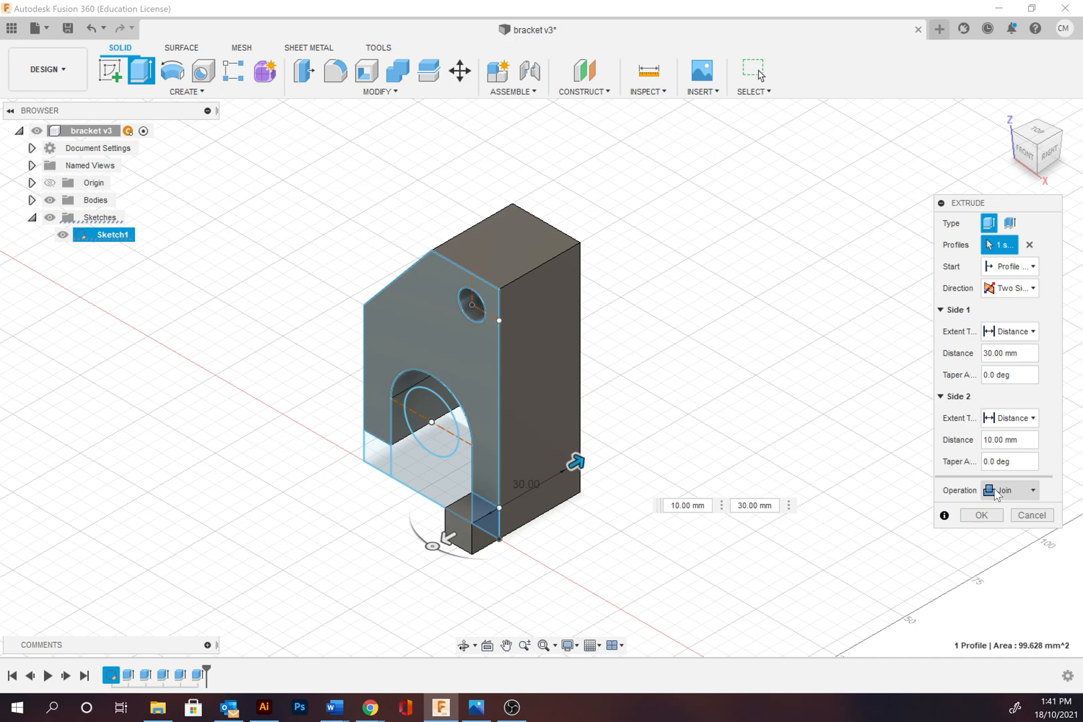
pyautogui.moveTo(980, 415)
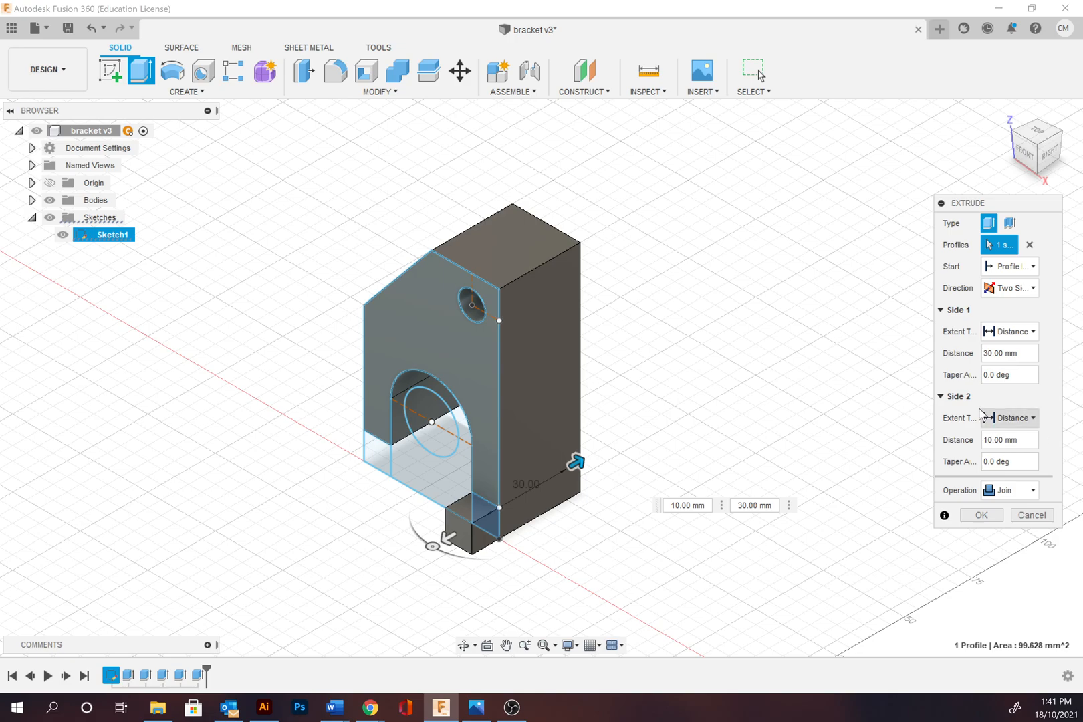
pyautogui.moveTo(390, 456)
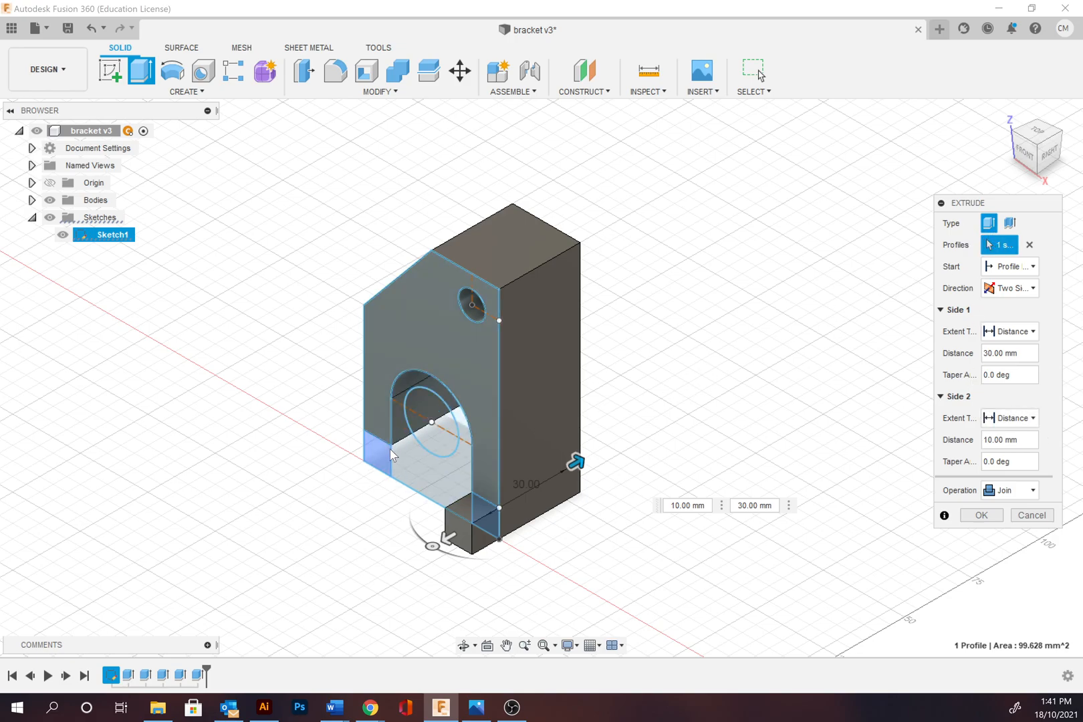
# Add the second foot profile and confirm the two-sided 30/10 mm join extrusion of both feet.
pyautogui.click(378, 456)
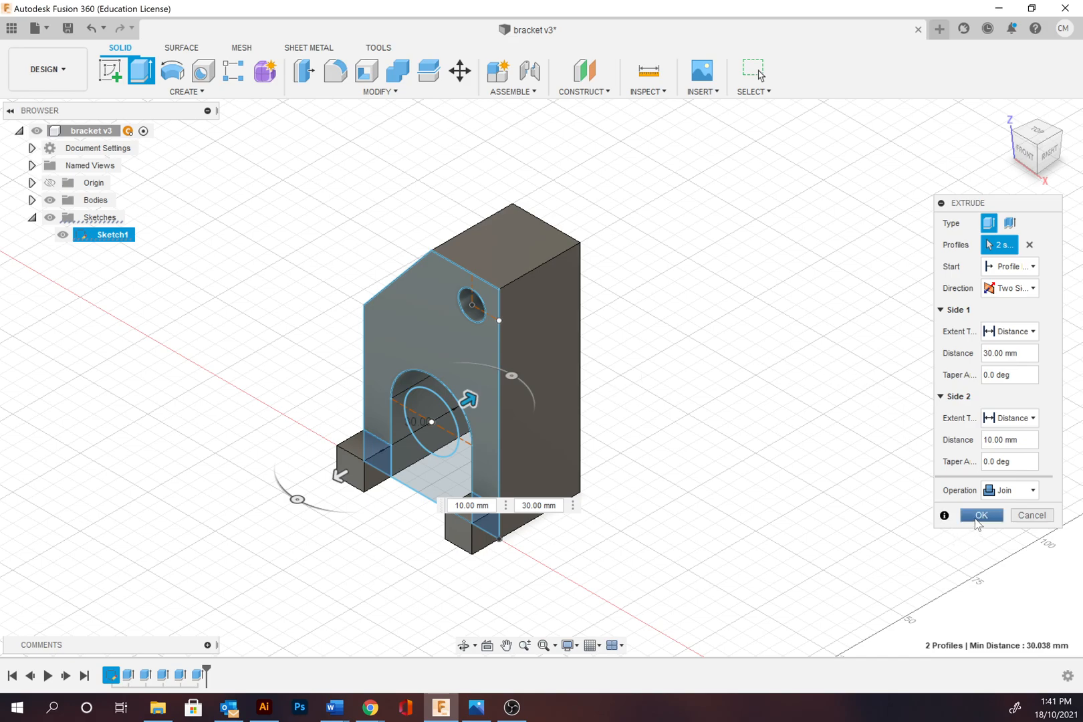
pyautogui.click(982, 515)
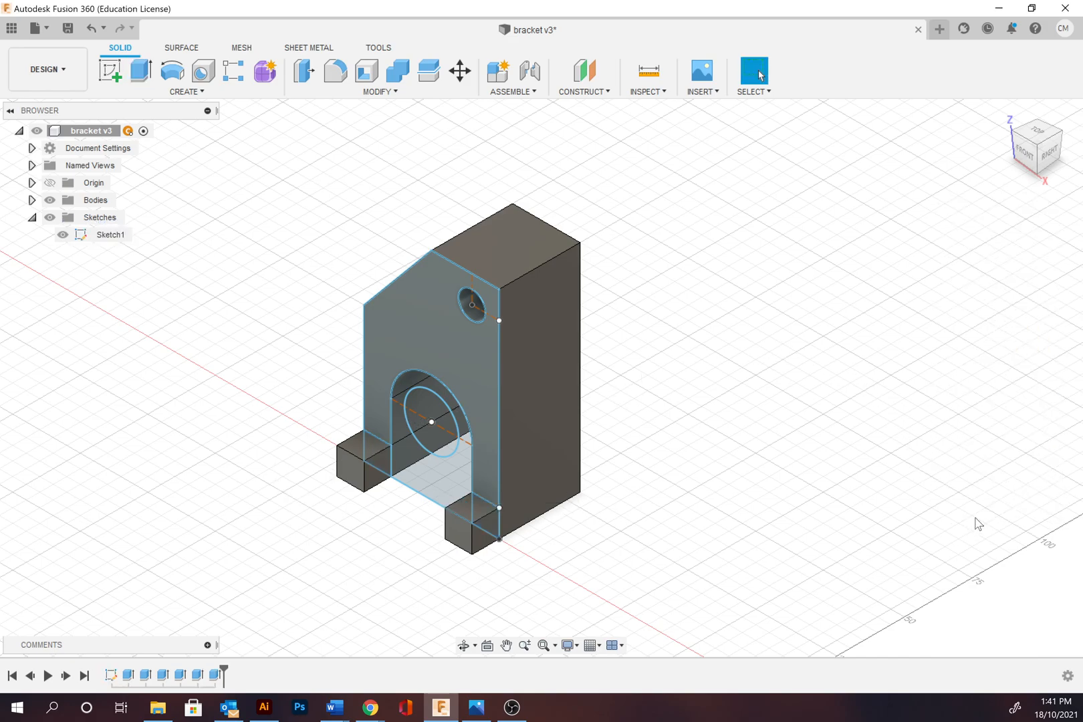
pyautogui.moveTo(520, 390)
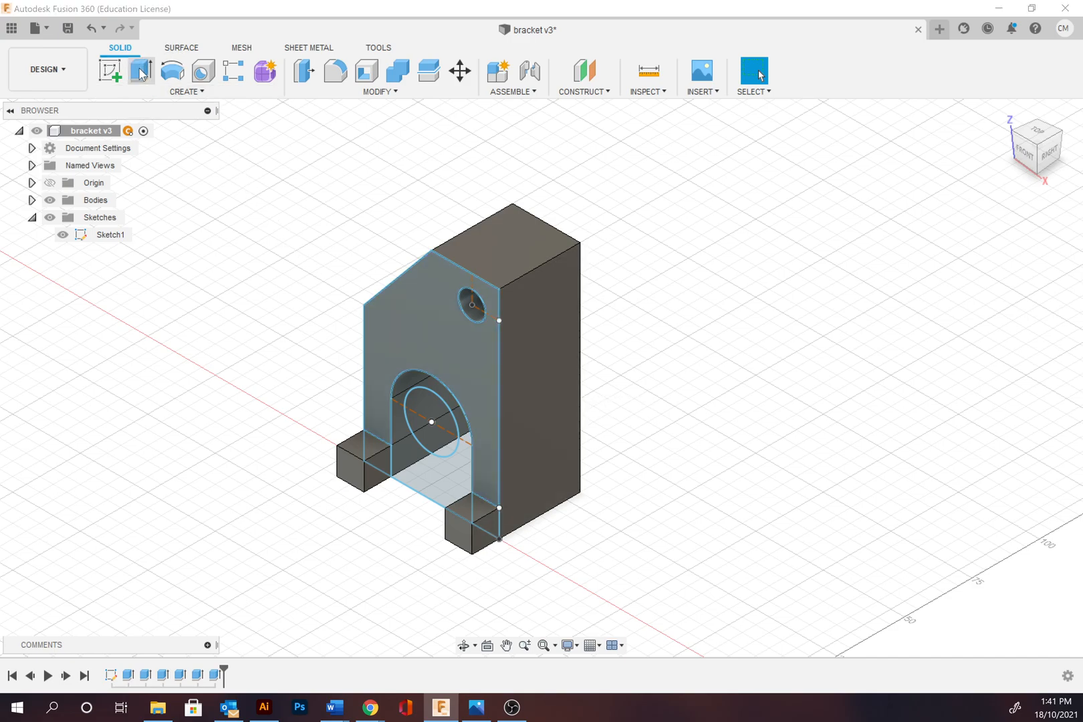
# Extrude the arched profile 30 mm joined to the bracket to fill the opening.
pyautogui.click(141, 71)
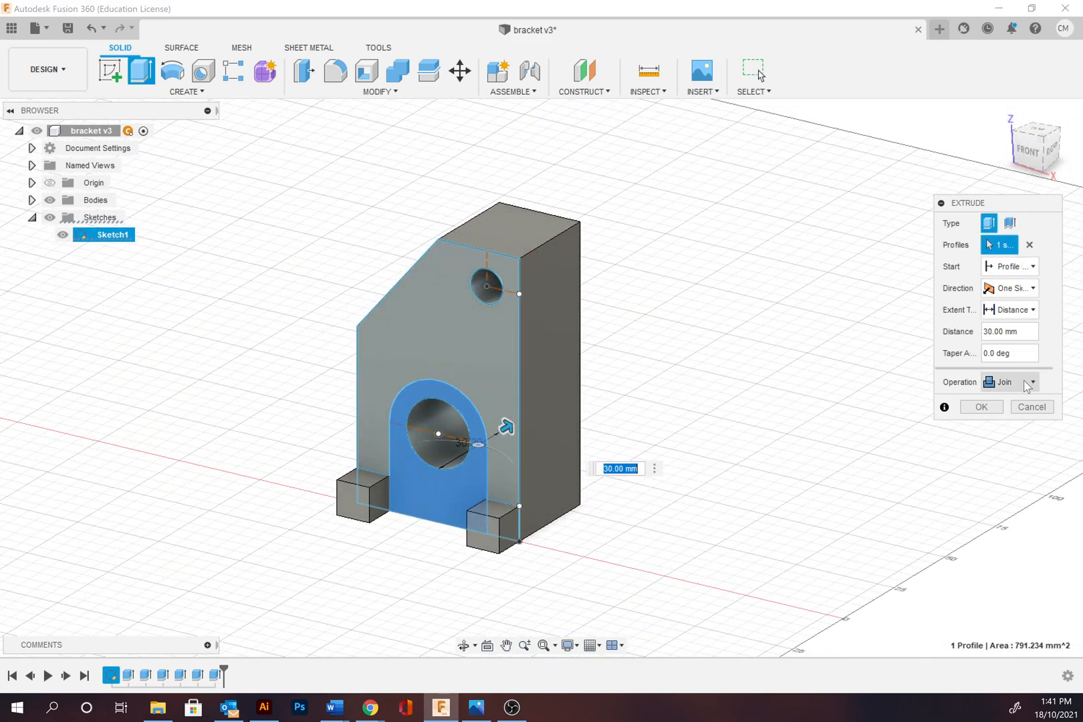
pyautogui.moveTo(980, 407)
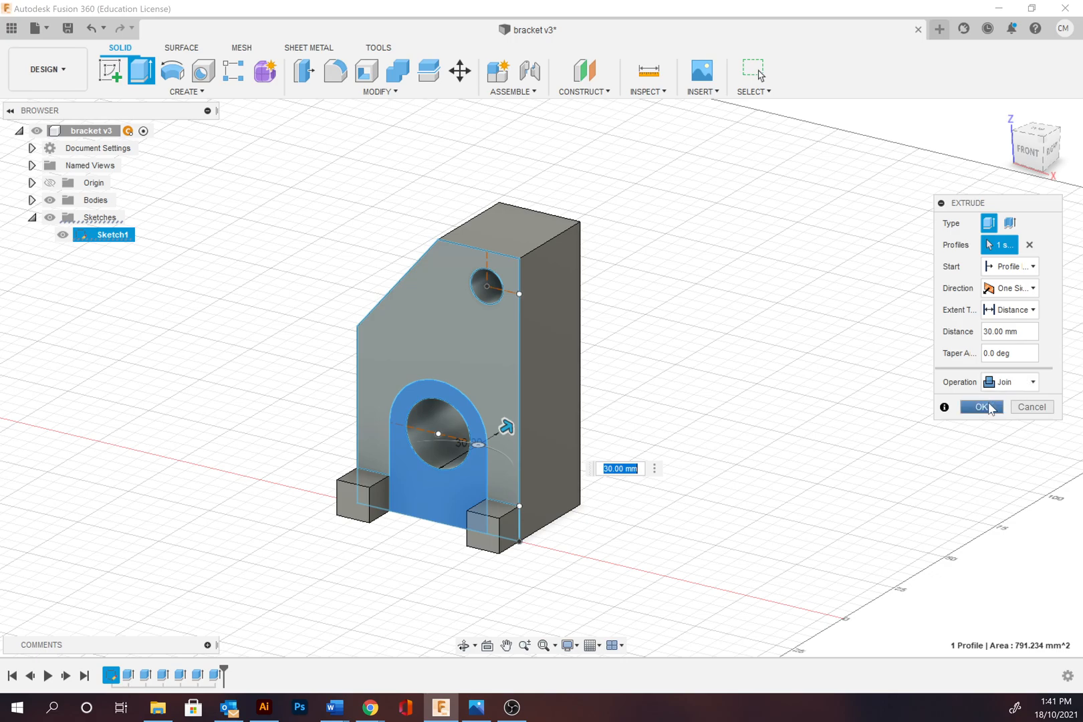
pyautogui.click(982, 406)
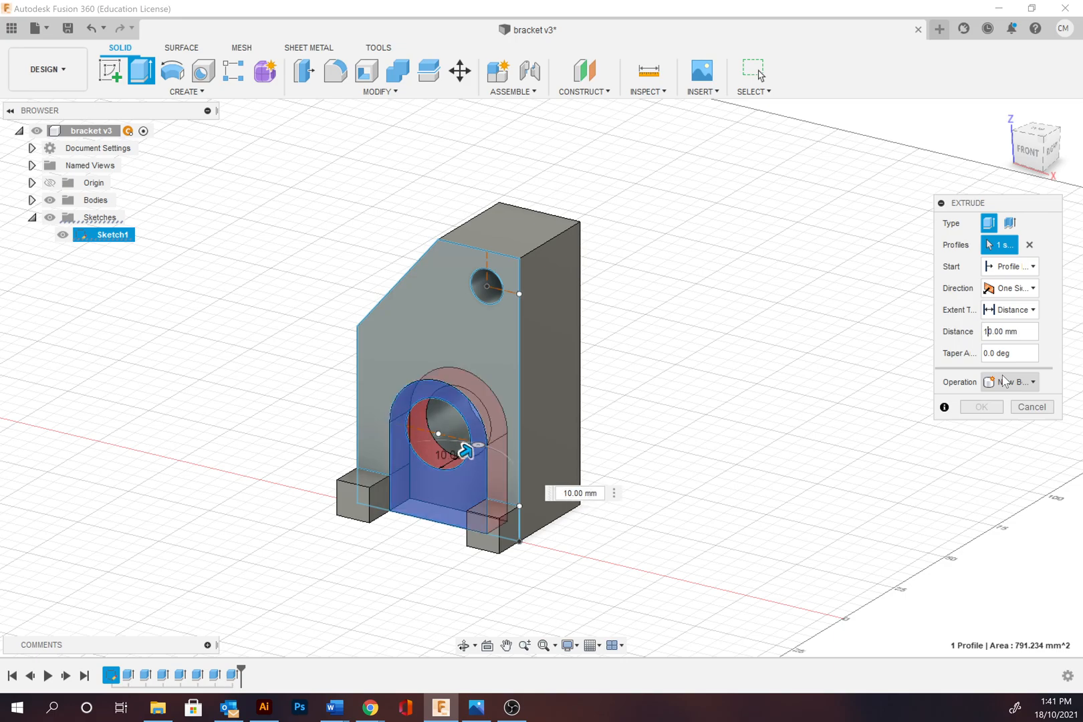
# Cut a 10 mm pocket into the arched area, previewing Intersect before settling on Cut.
pyautogui.click(1009, 382)
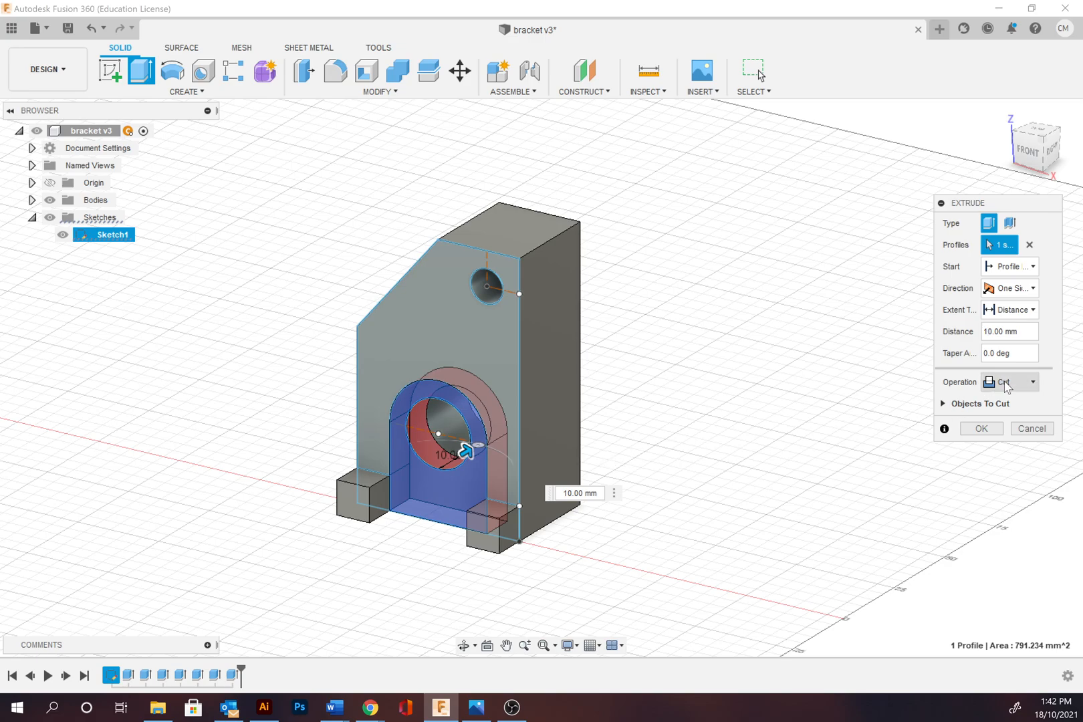
pyautogui.click(1008, 332)
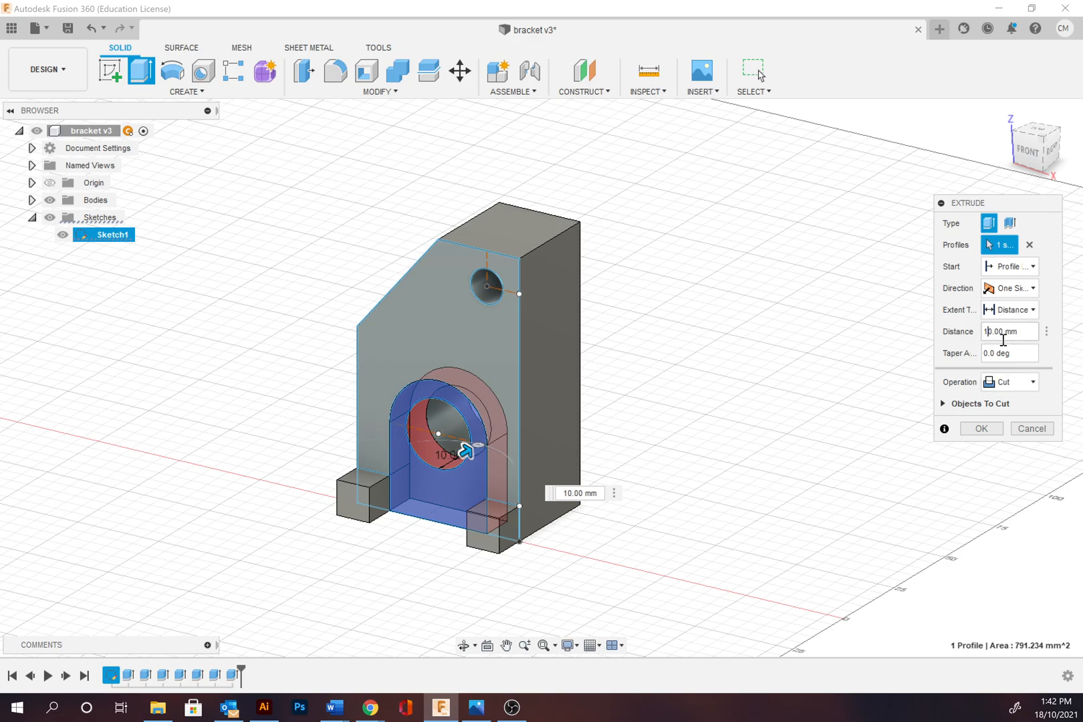
pyautogui.moveTo(1009, 332)
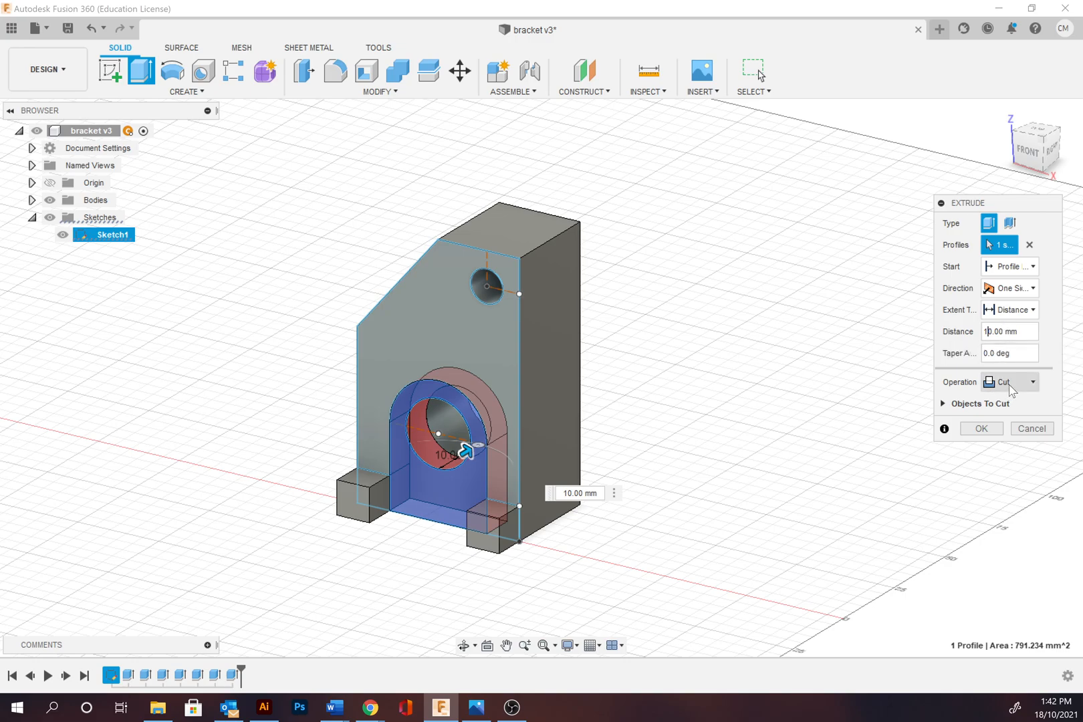
pyautogui.click(1033, 381)
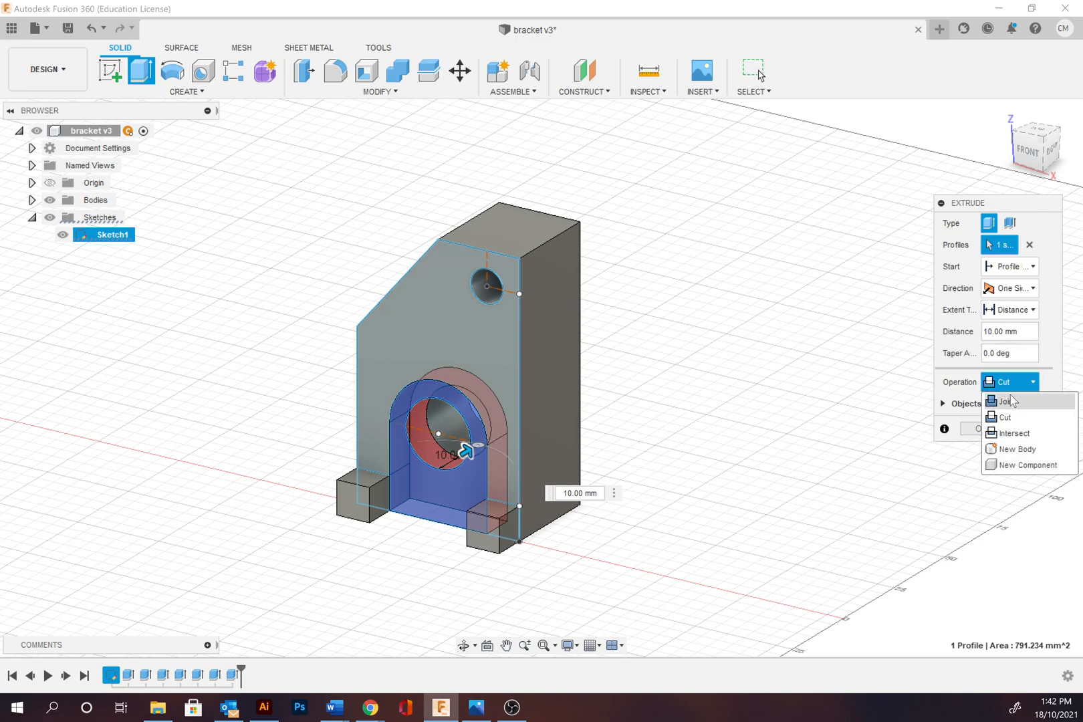
pyautogui.click(1012, 432)
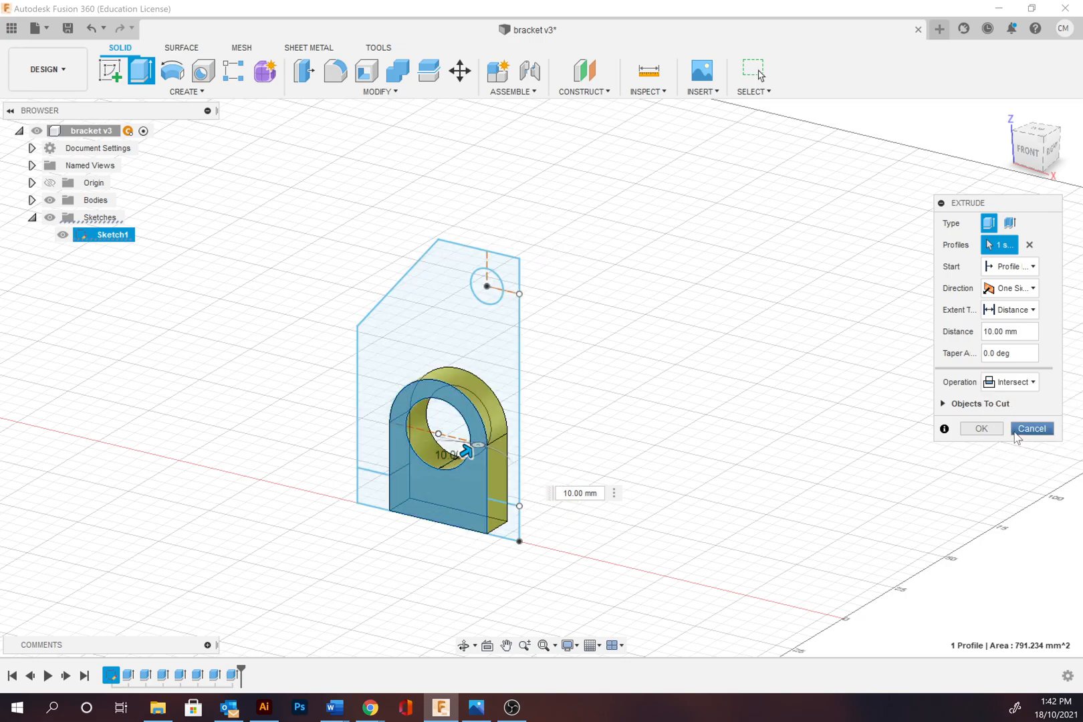
pyautogui.moveTo(47, 254)
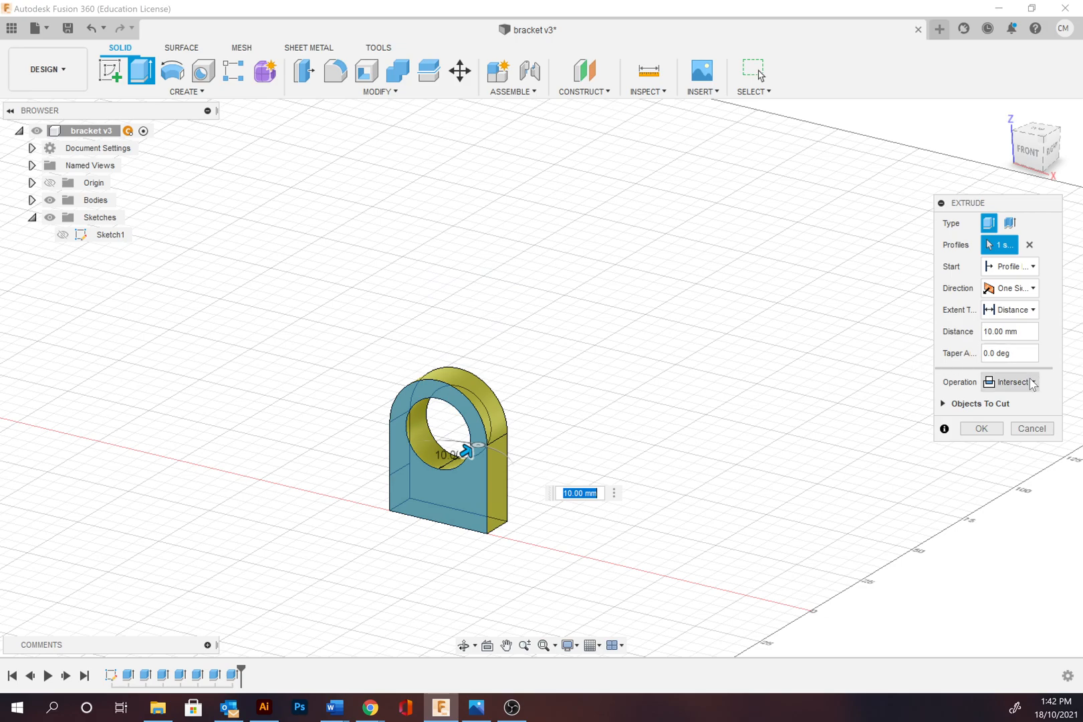
pyautogui.click(1011, 381)
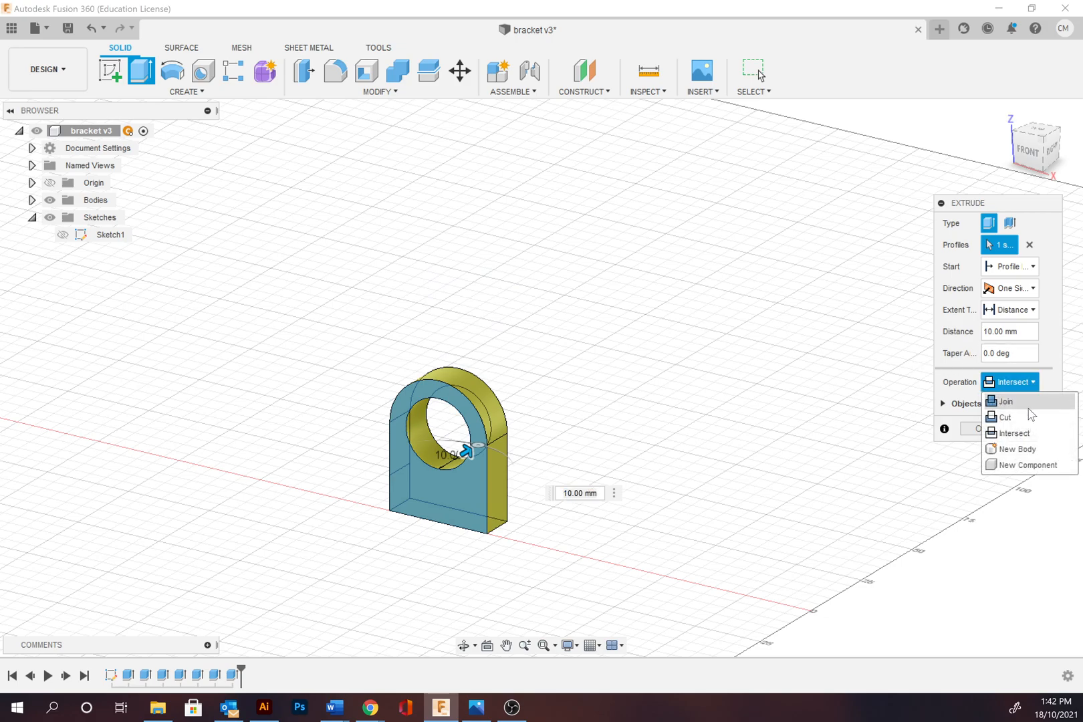
pyautogui.click(1005, 417)
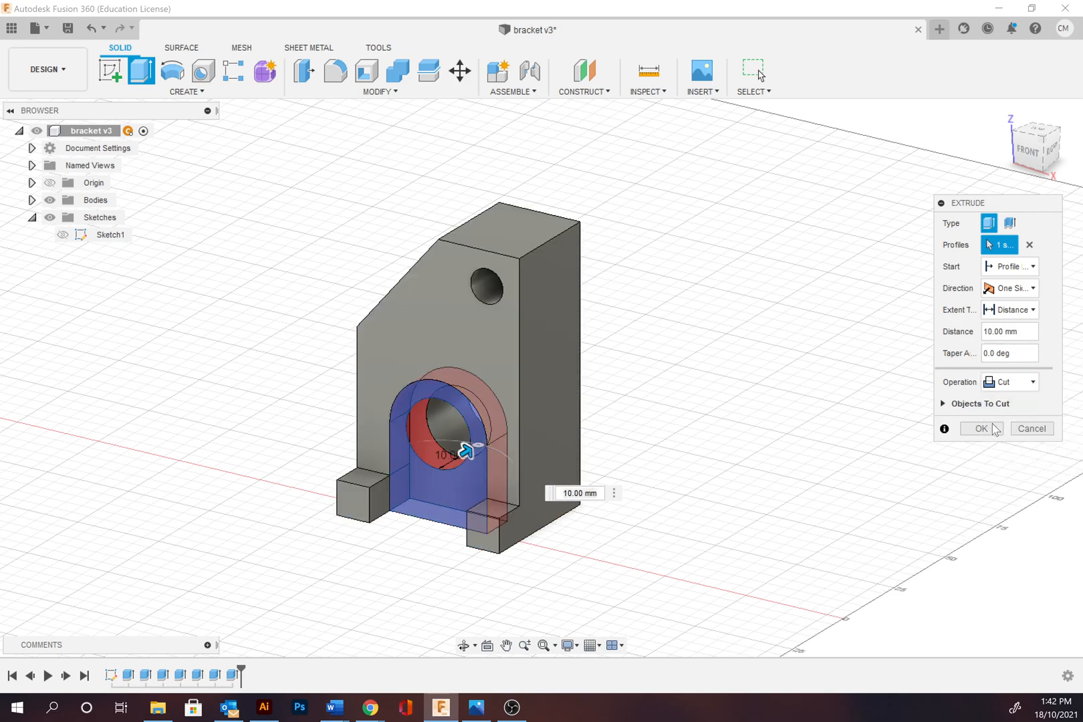
pyautogui.click(982, 428)
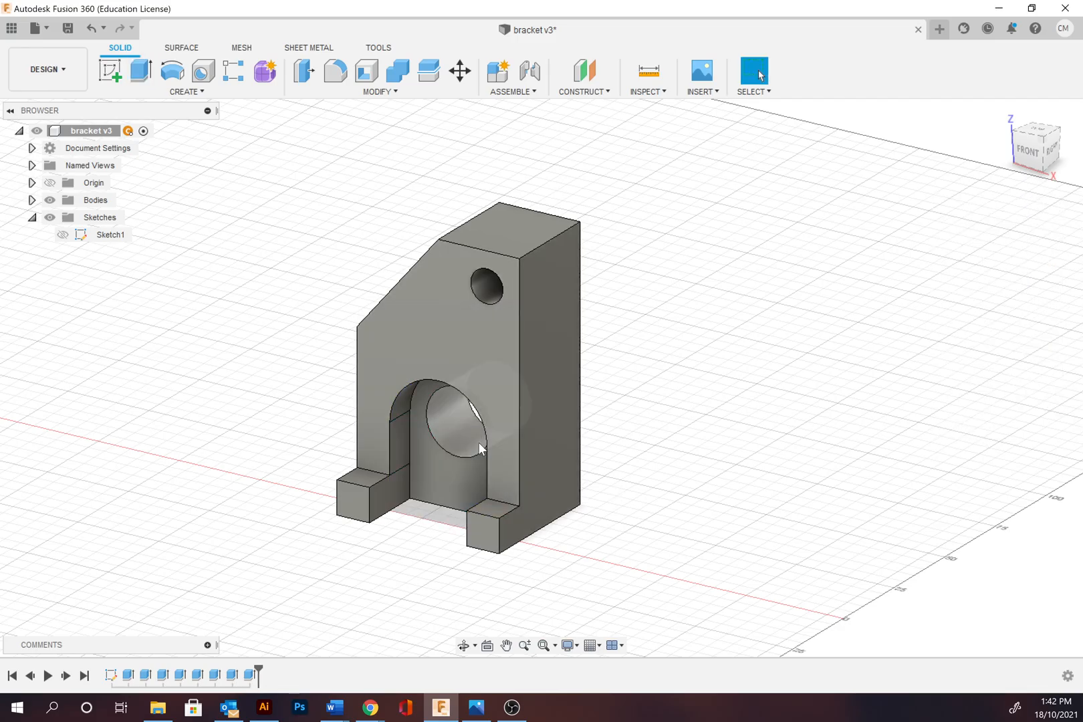
pyautogui.click(1043, 147)
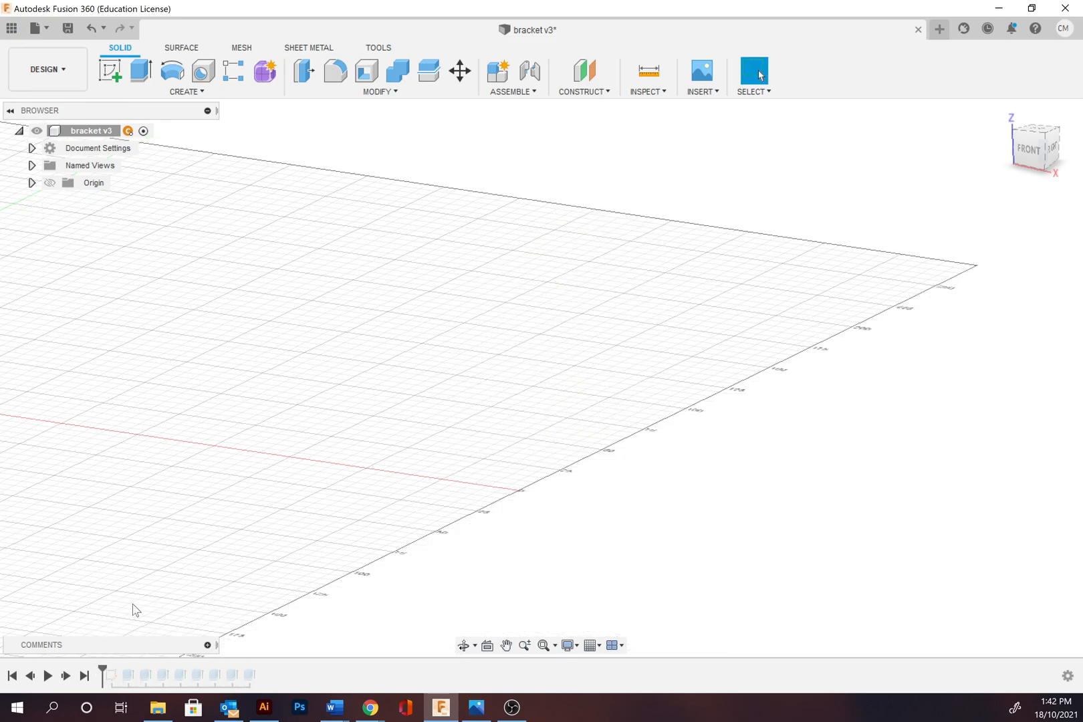
pyautogui.moveTo(100, 670)
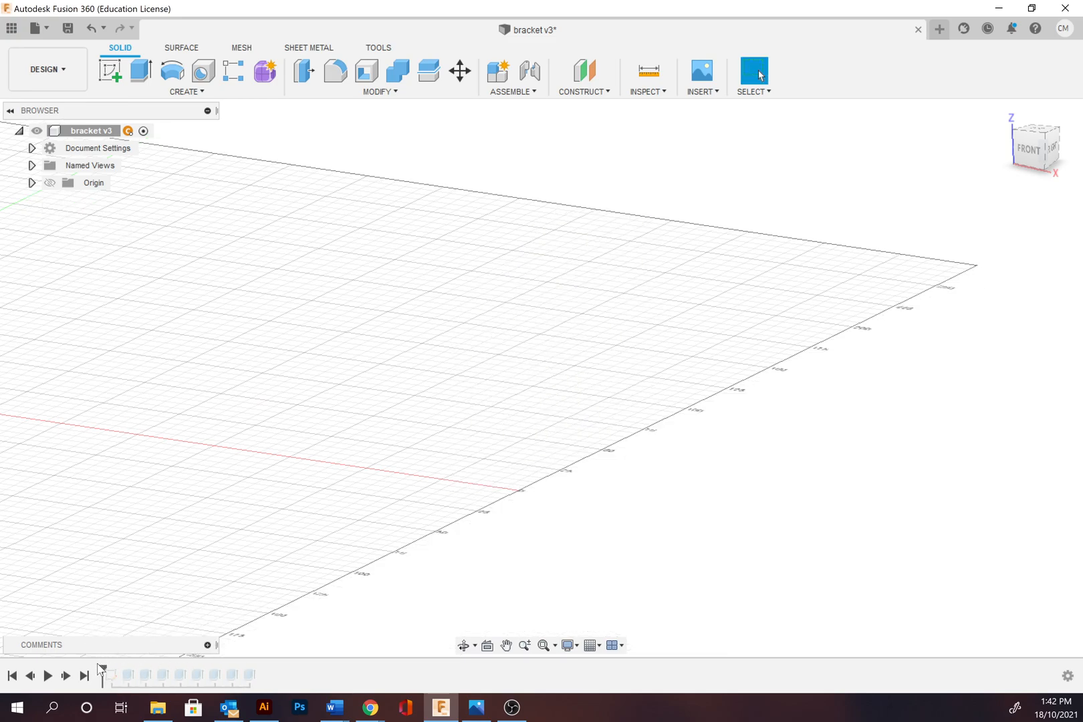
# Step the timeline forward through the sketch and the first 30 mm bracket extrusion.
pyautogui.click(66, 682)
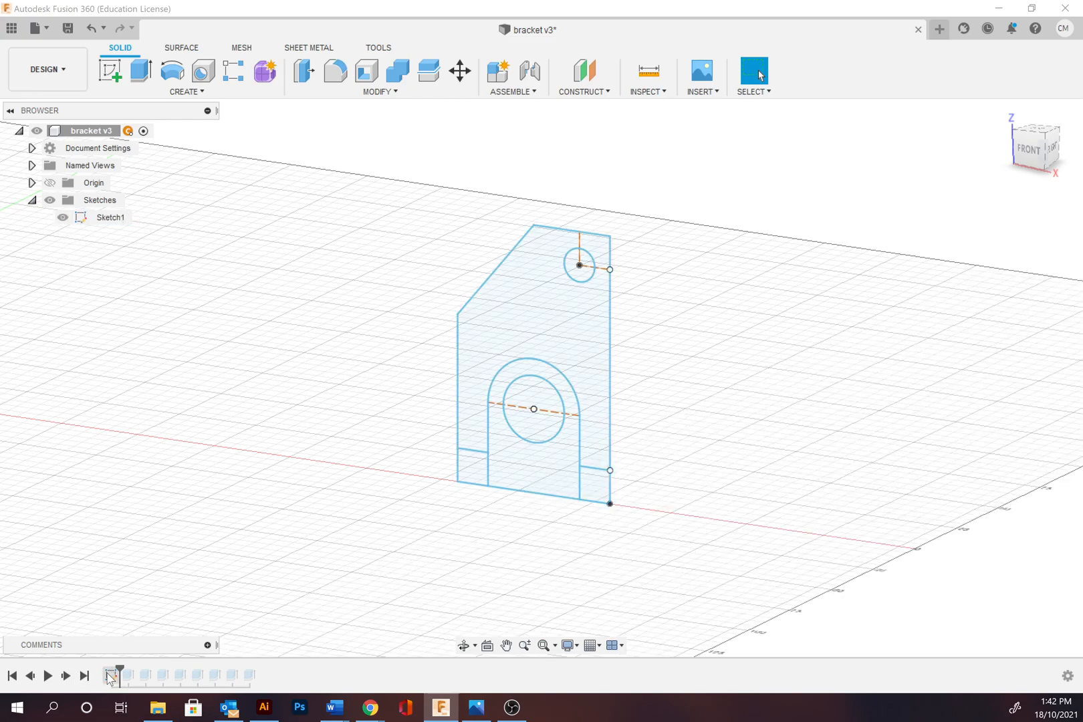
pyautogui.click(65, 675)
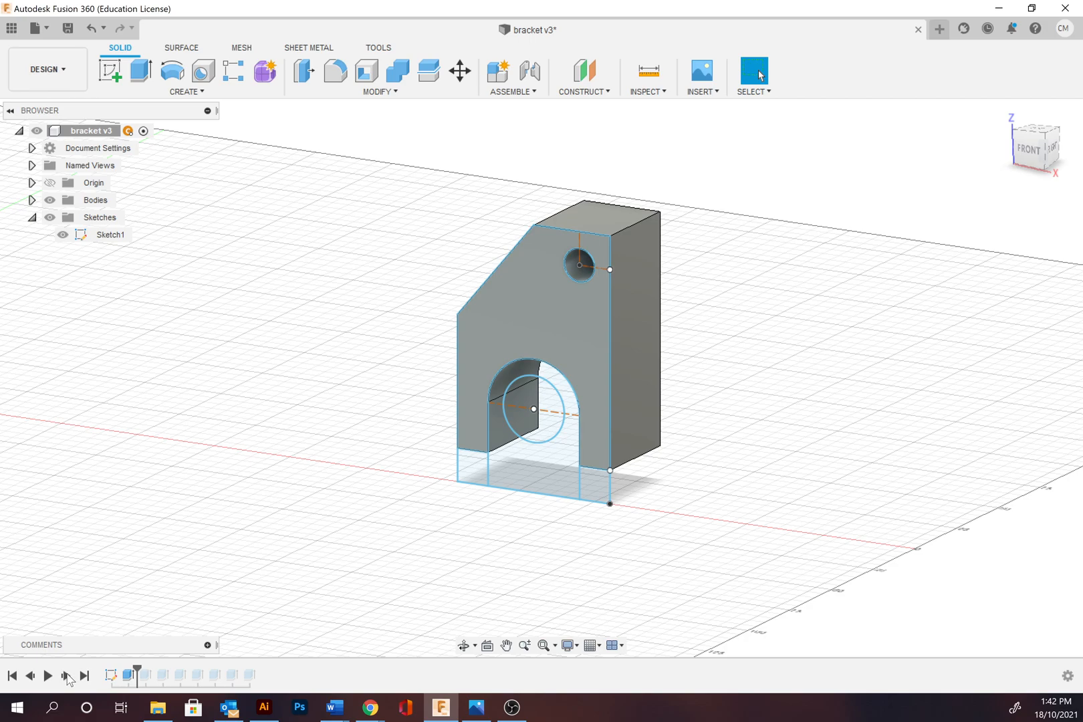
pyautogui.click(67, 675)
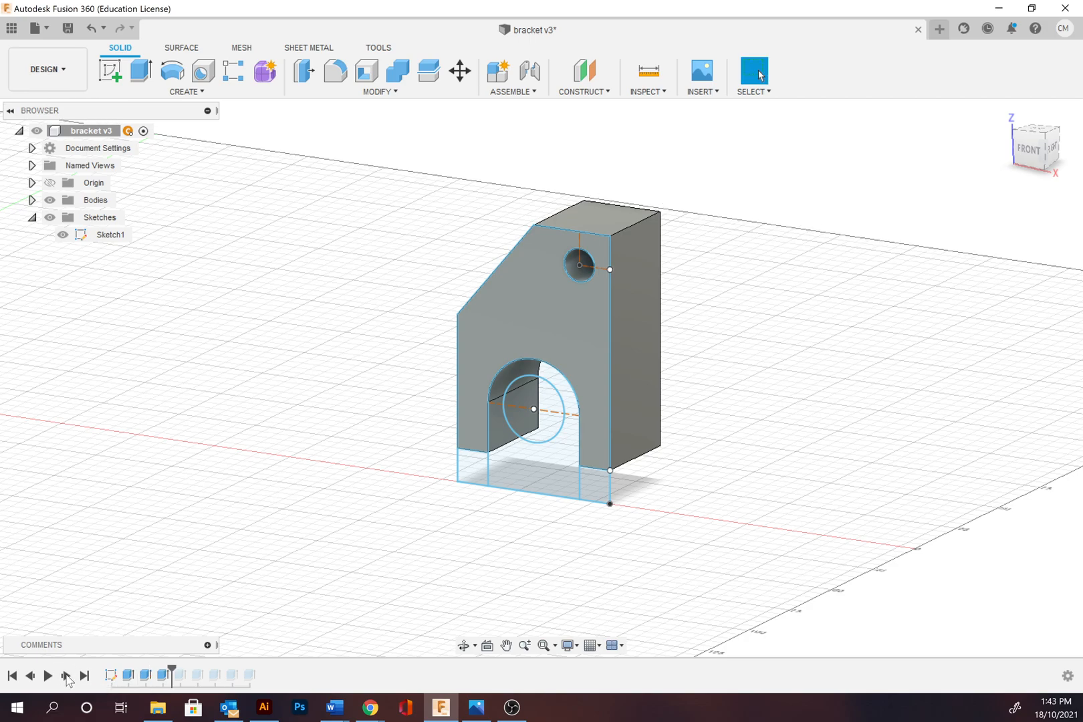